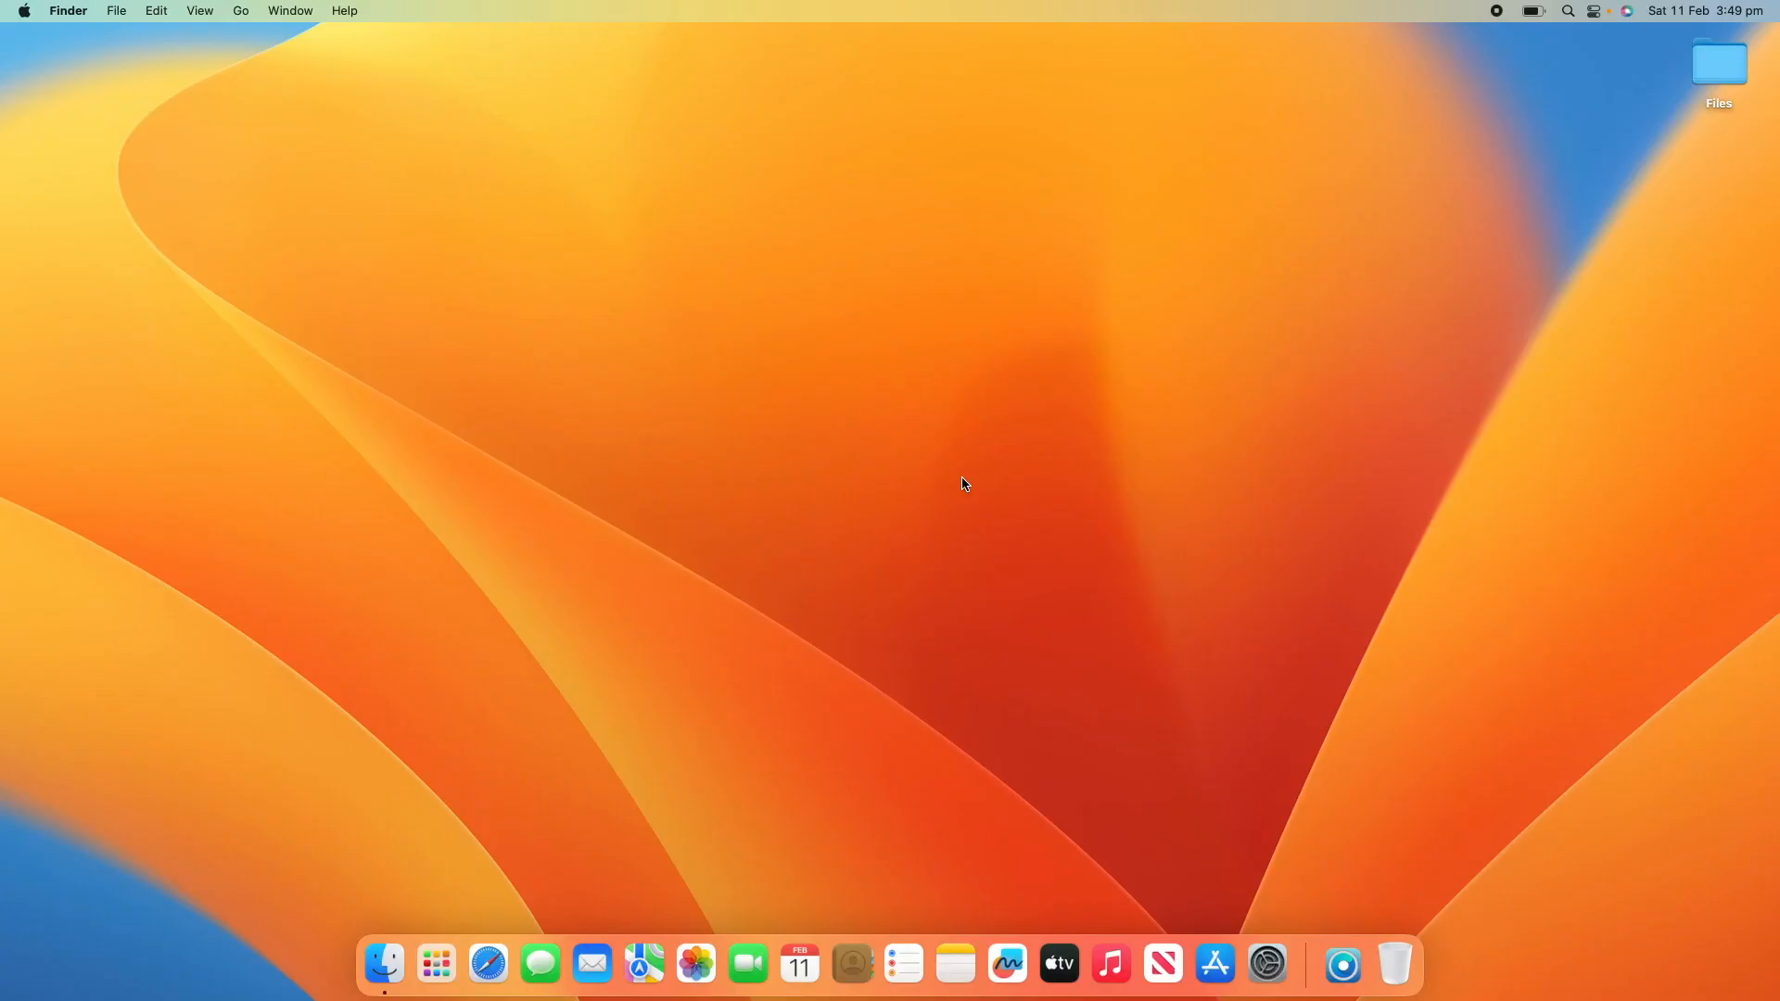
mouse_move(970, 496)
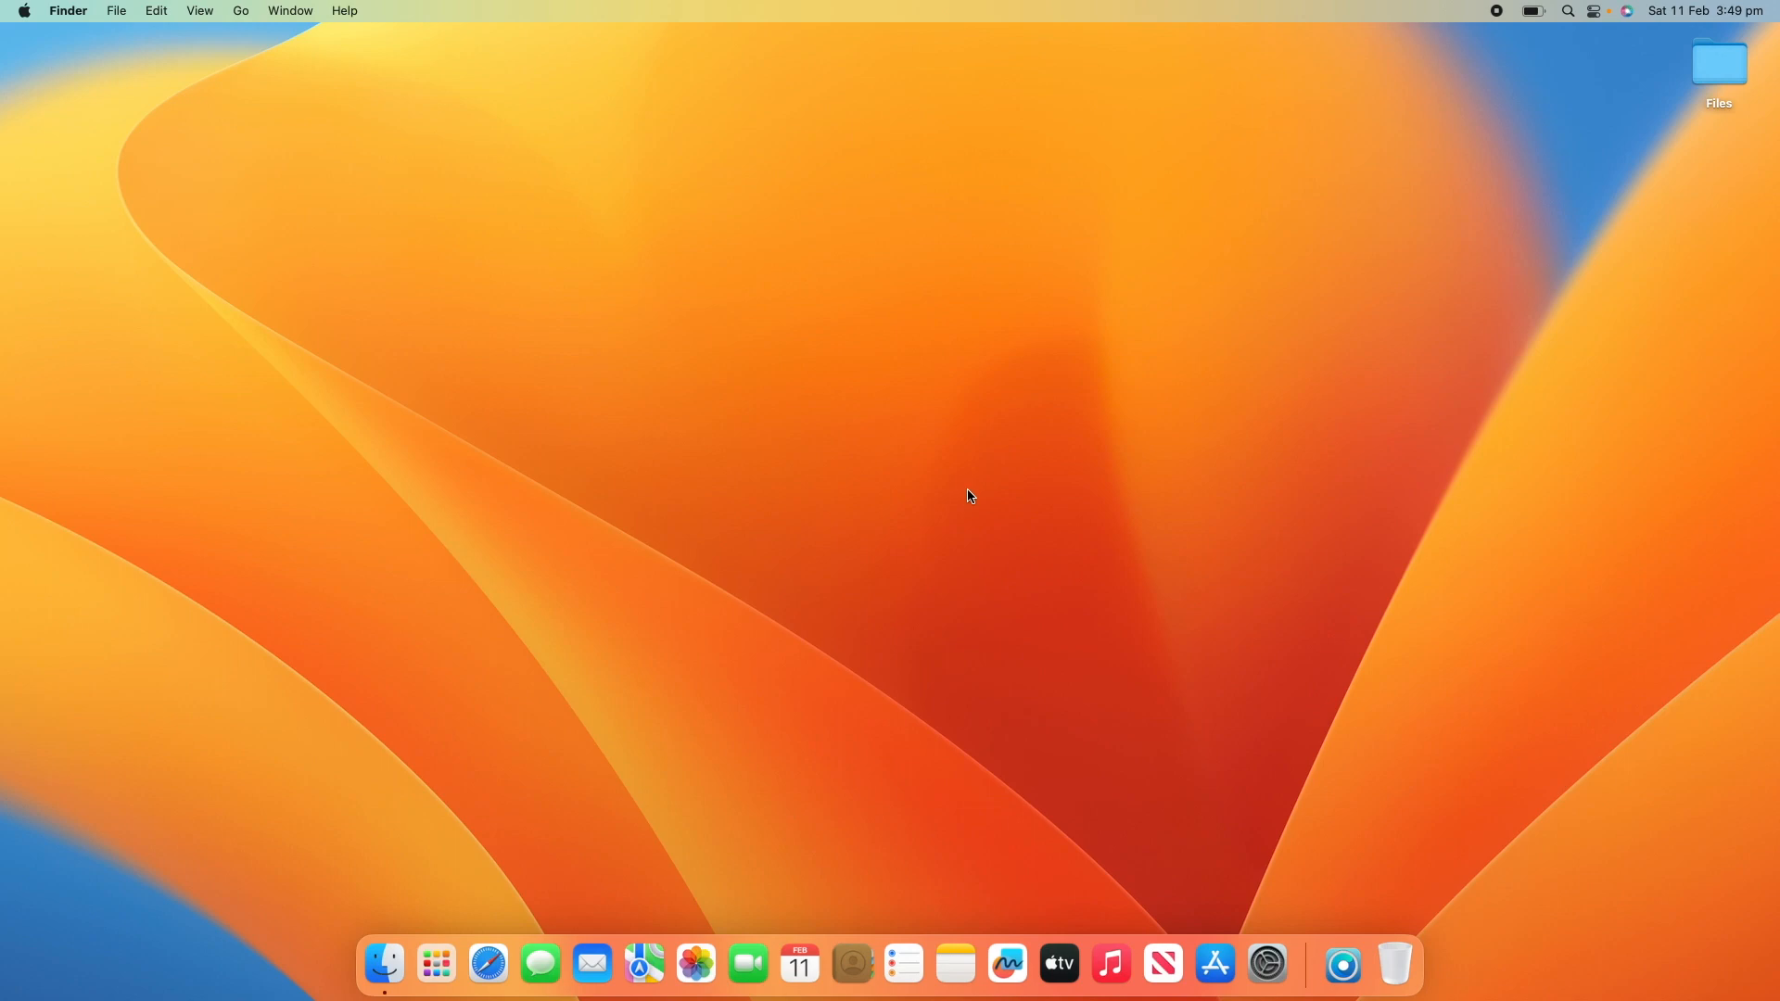
mouse_move(1049, 627)
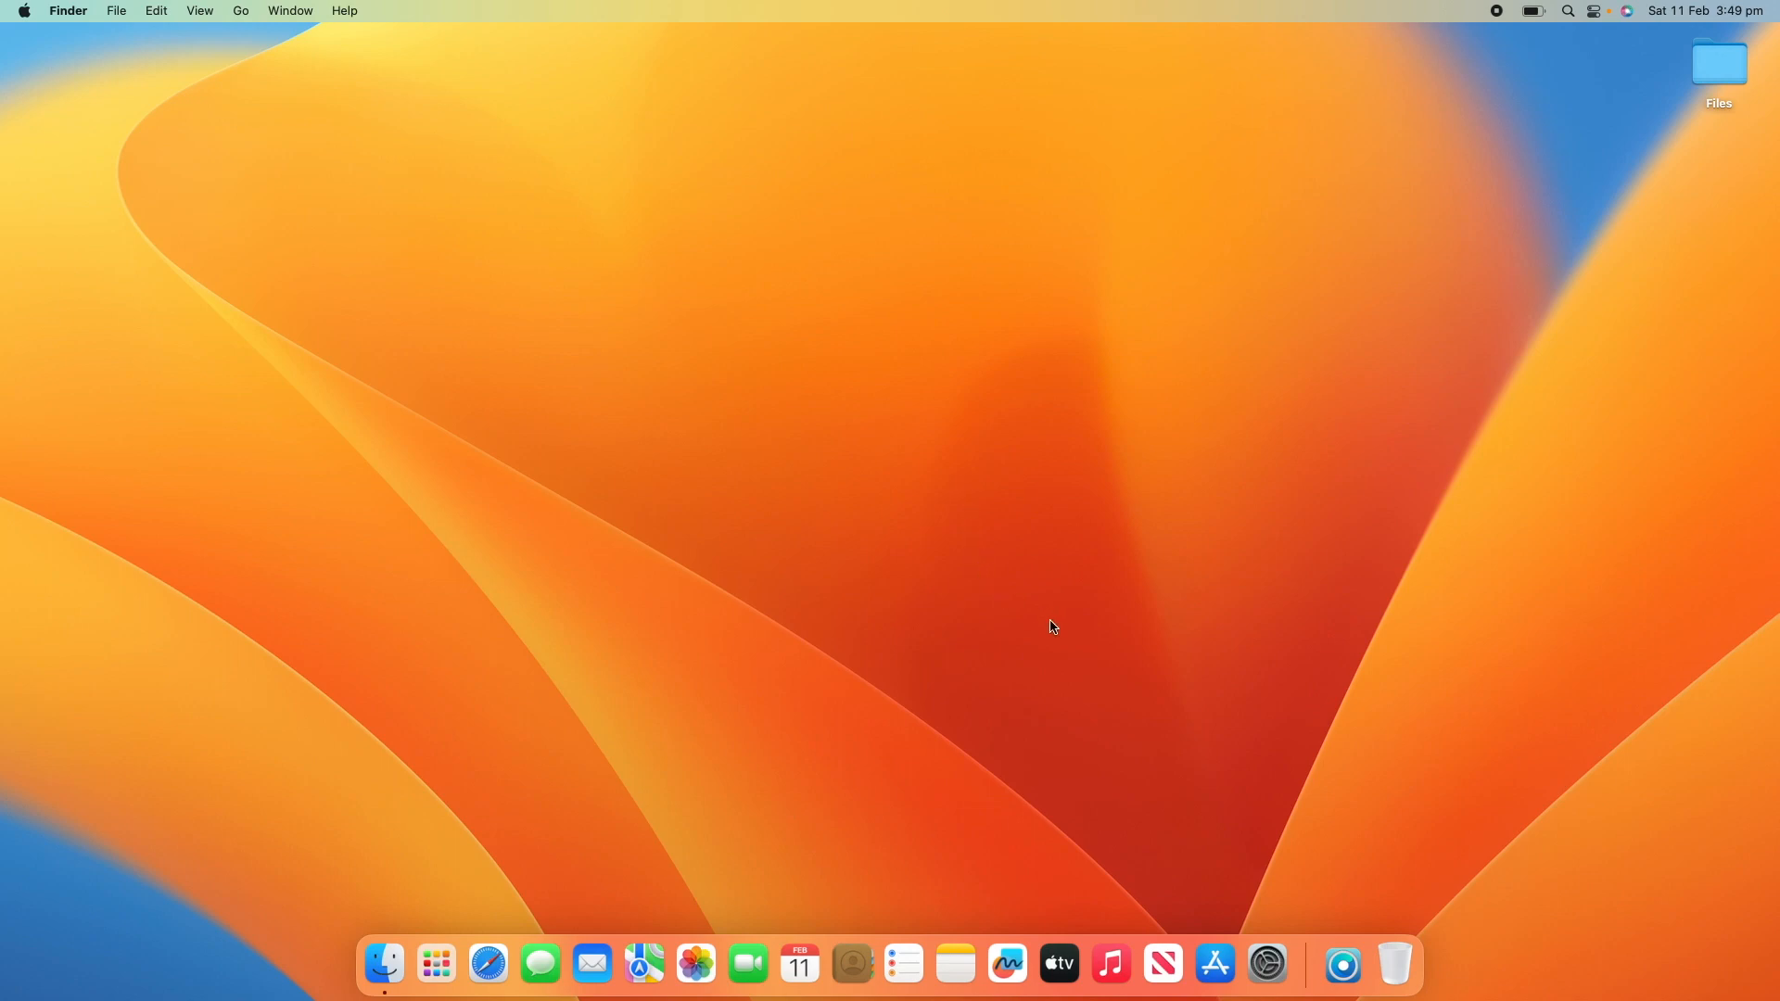
mouse_move(1064, 640)
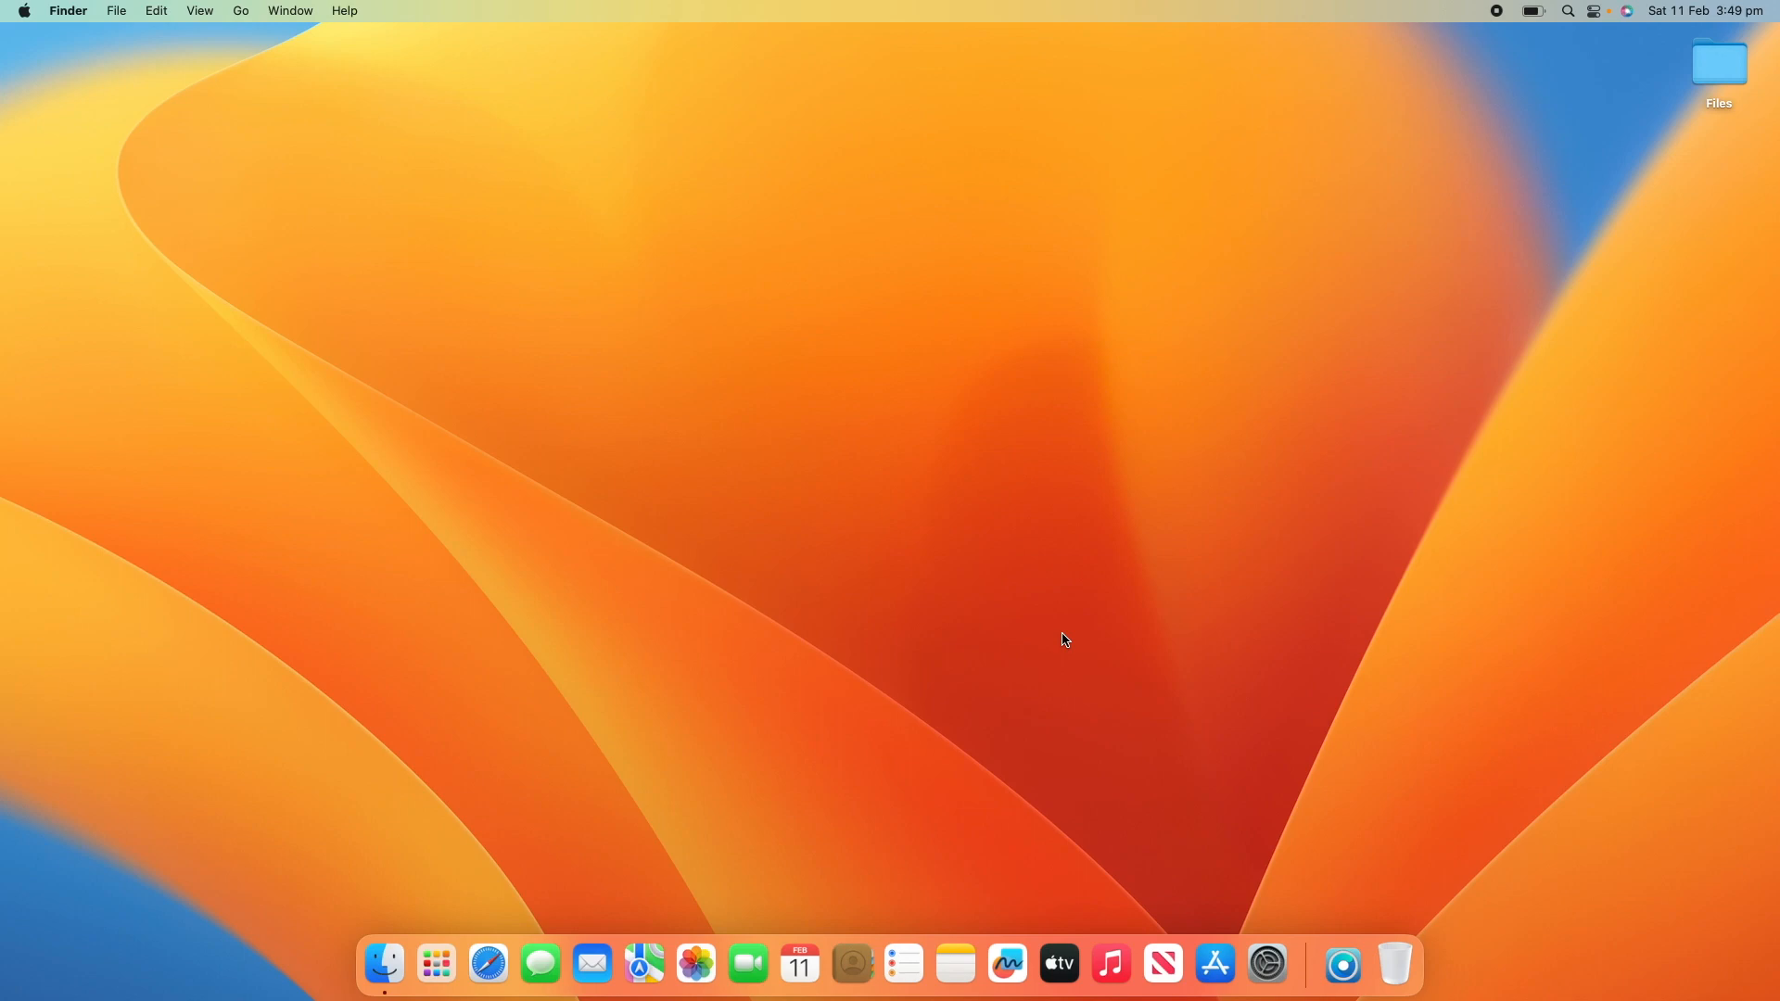
mouse_move(1079, 663)
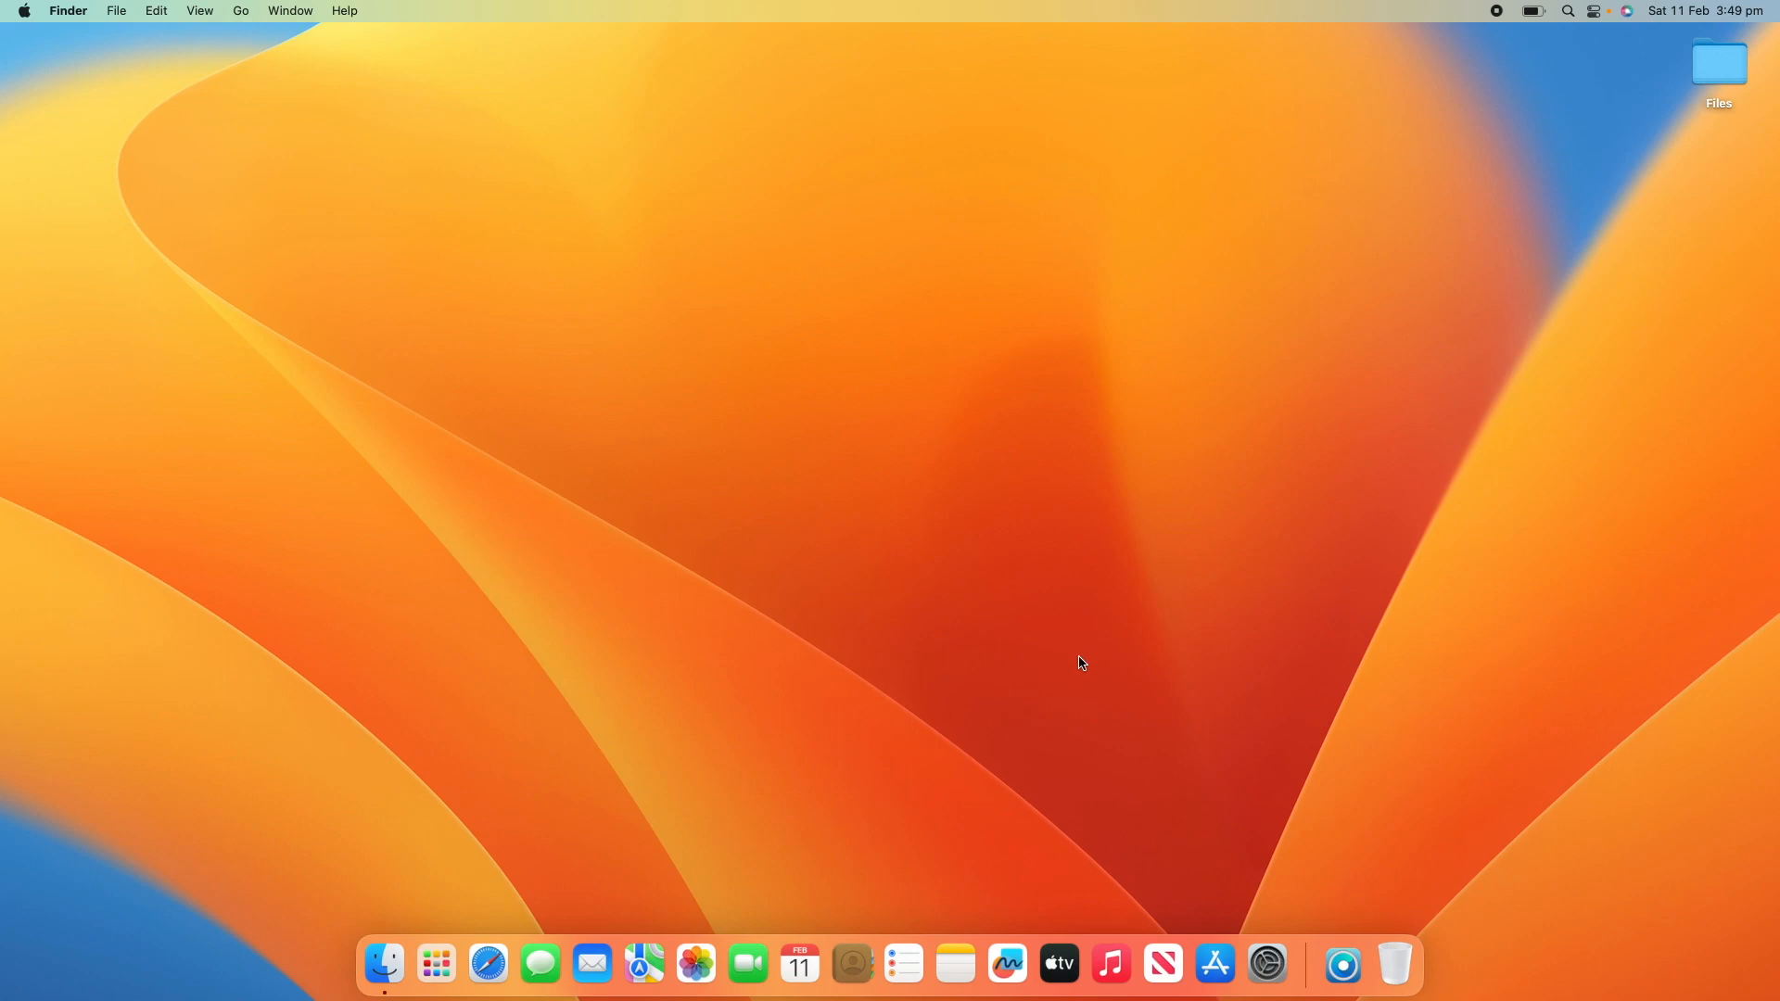
mouse_move(1185, 699)
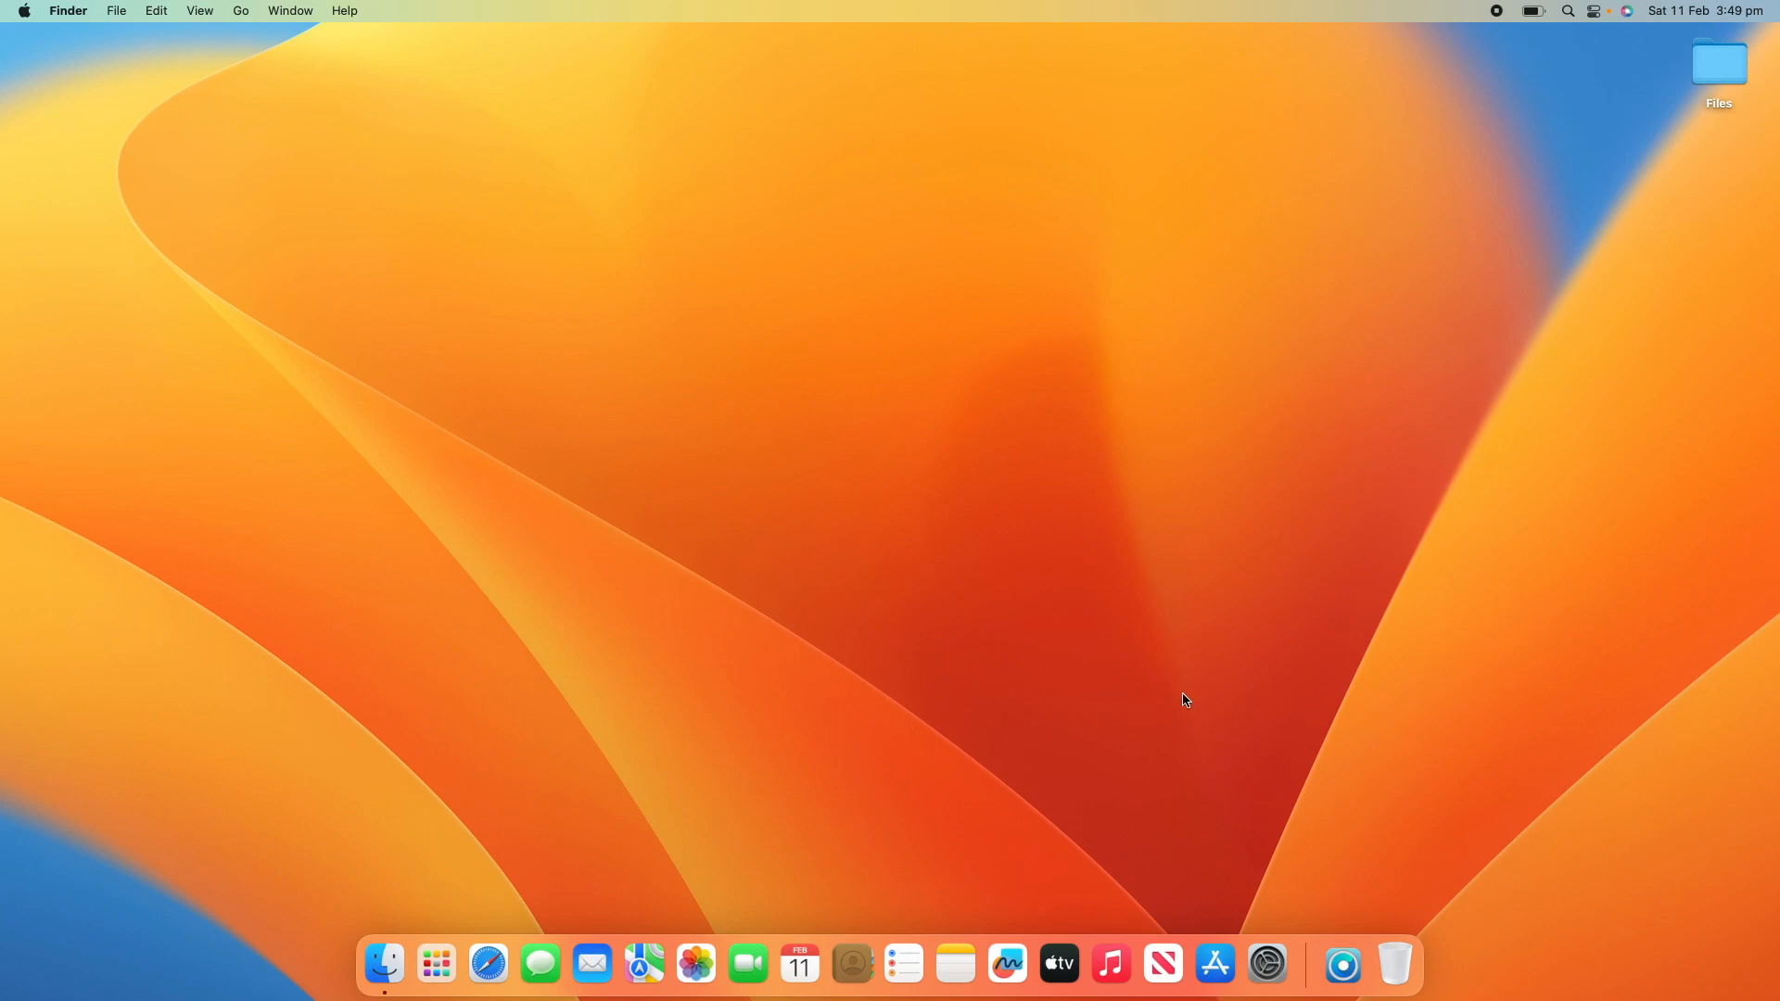
mouse_move(1179, 699)
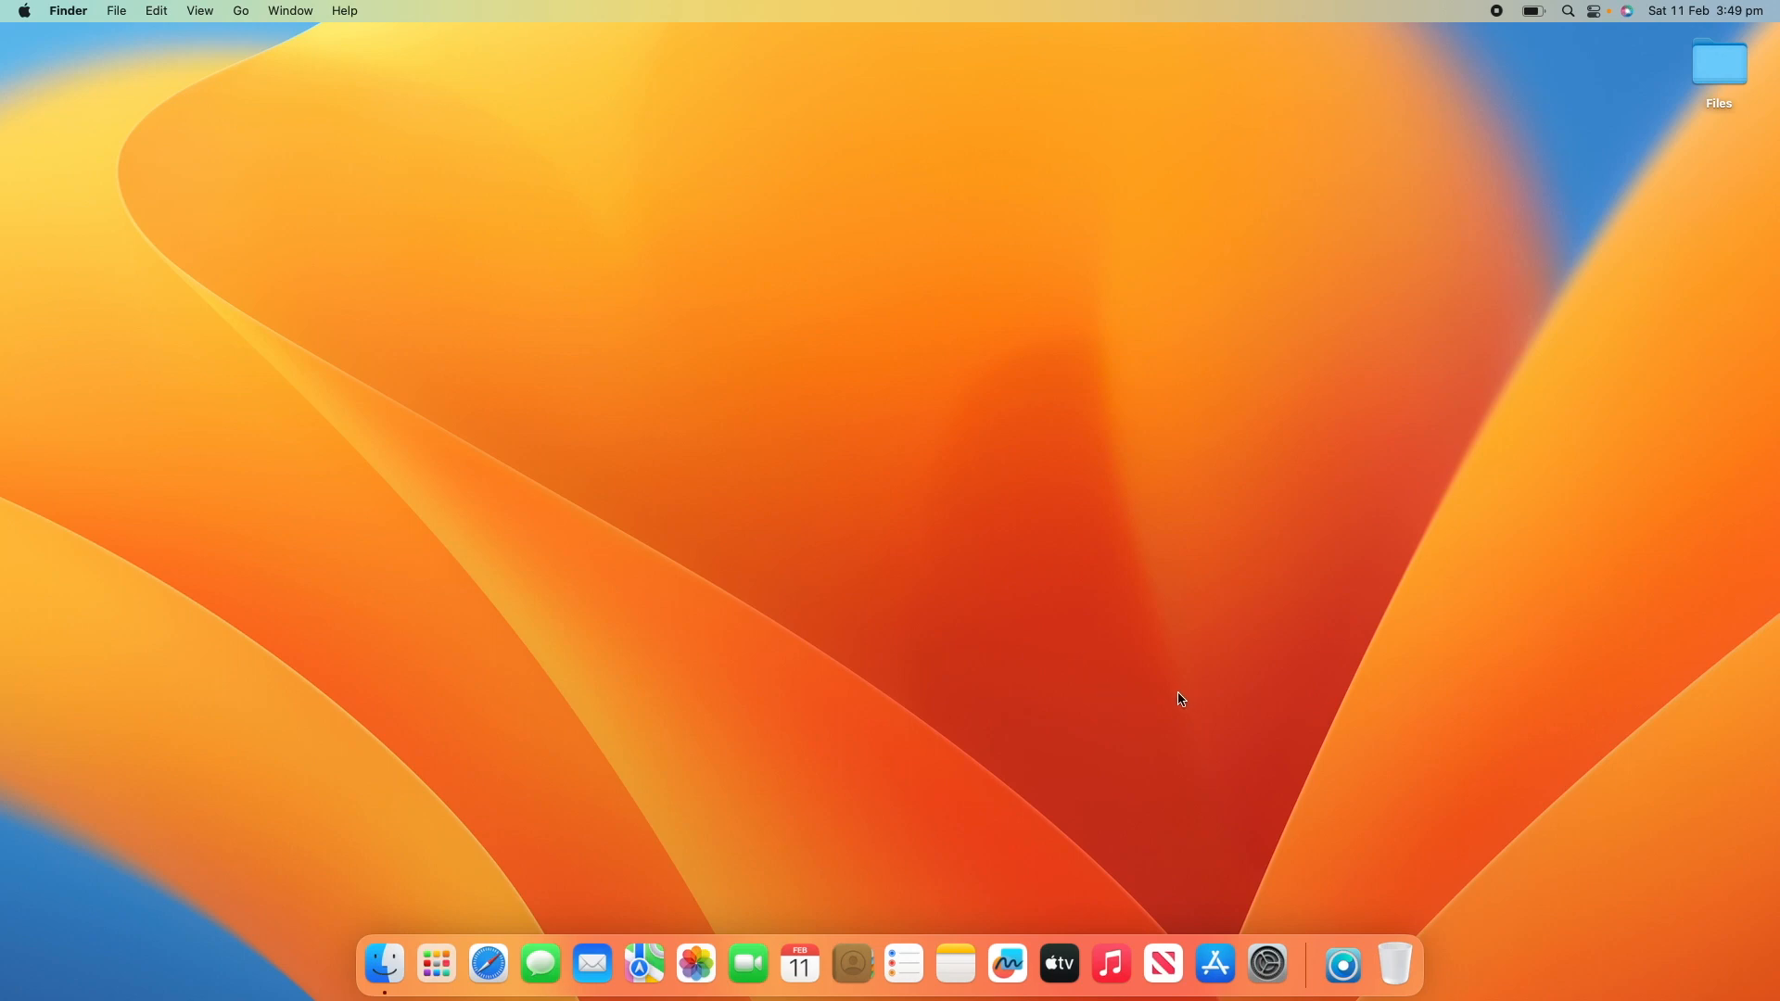
mouse_move(1268, 963)
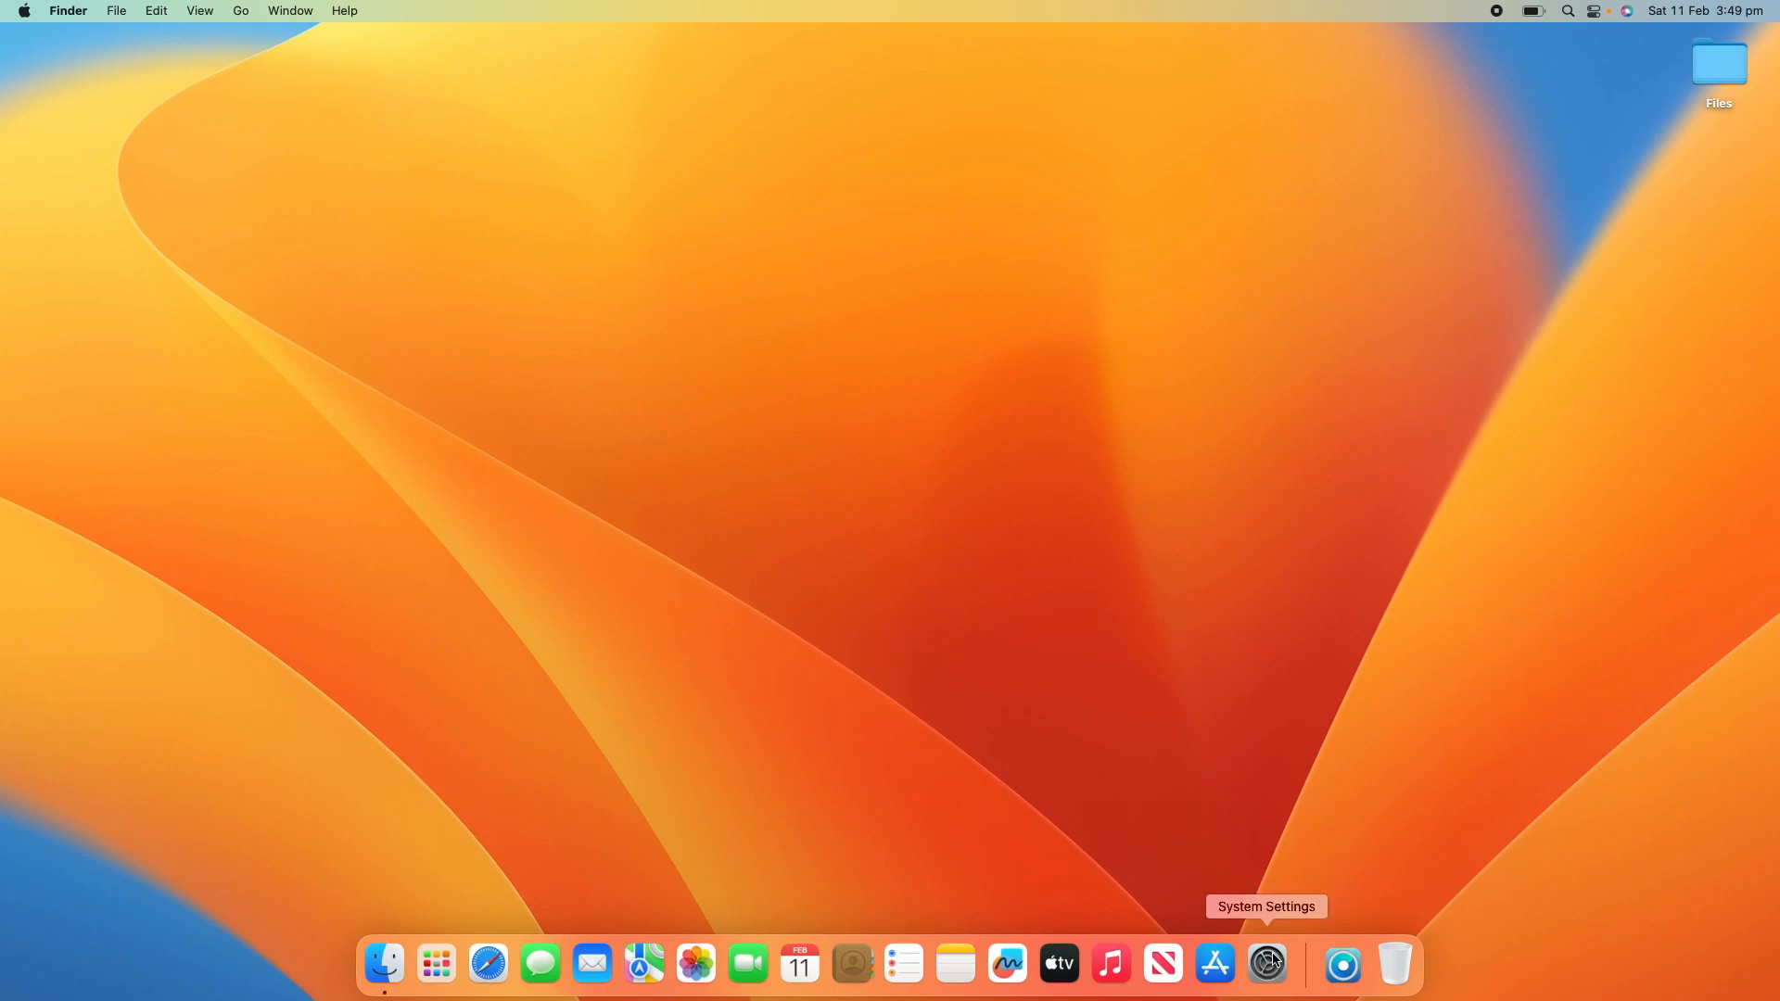
Launch System Settings from the Dock and select the Mouse category in the sidebar
left_click(1266, 964)
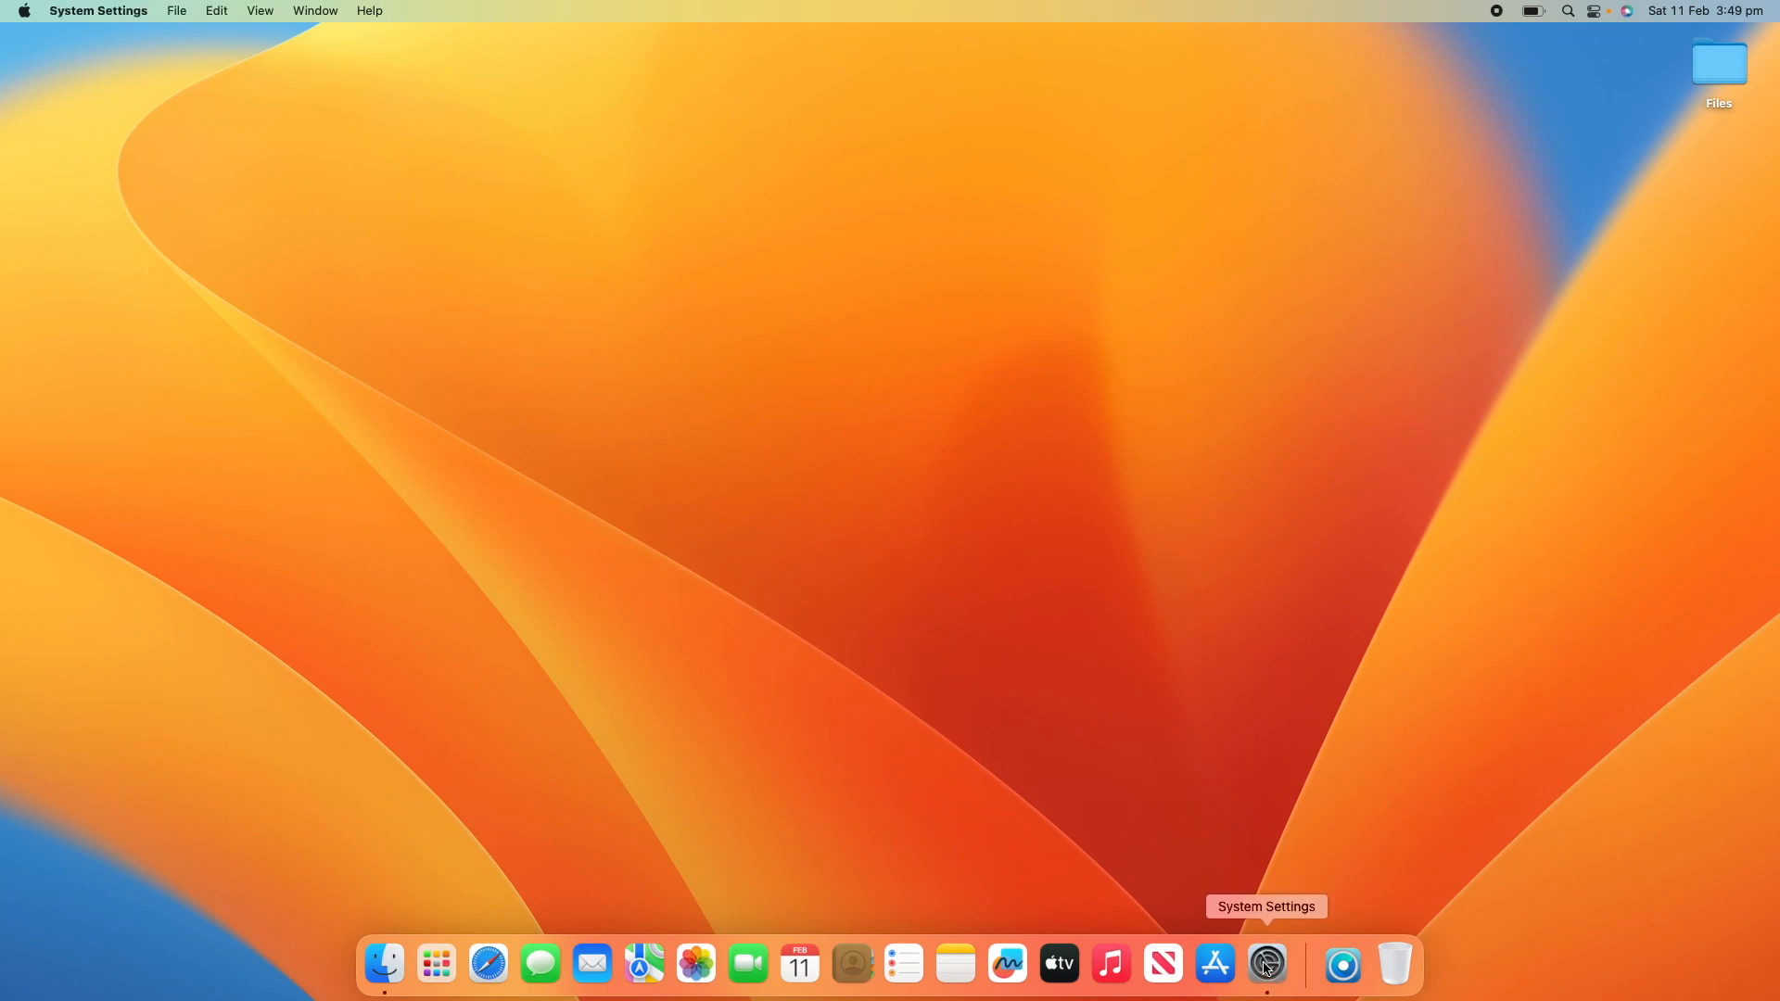
left_click(1266, 964)
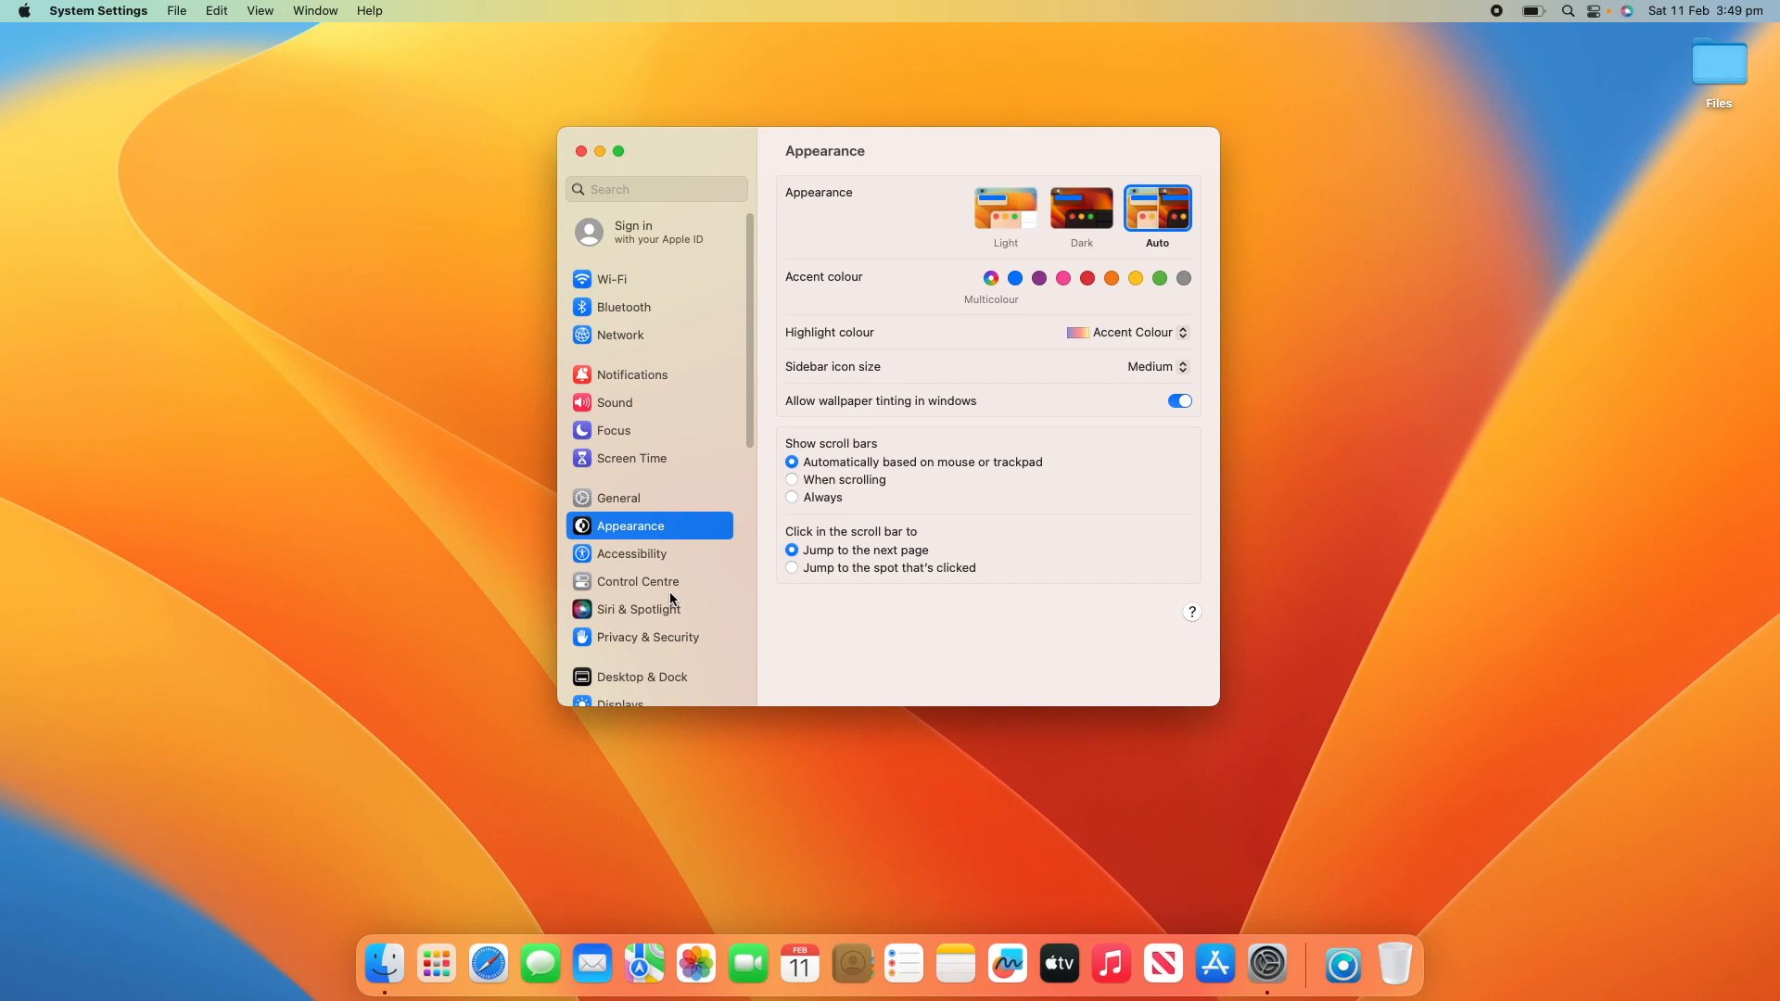
mouse_move(695, 608)
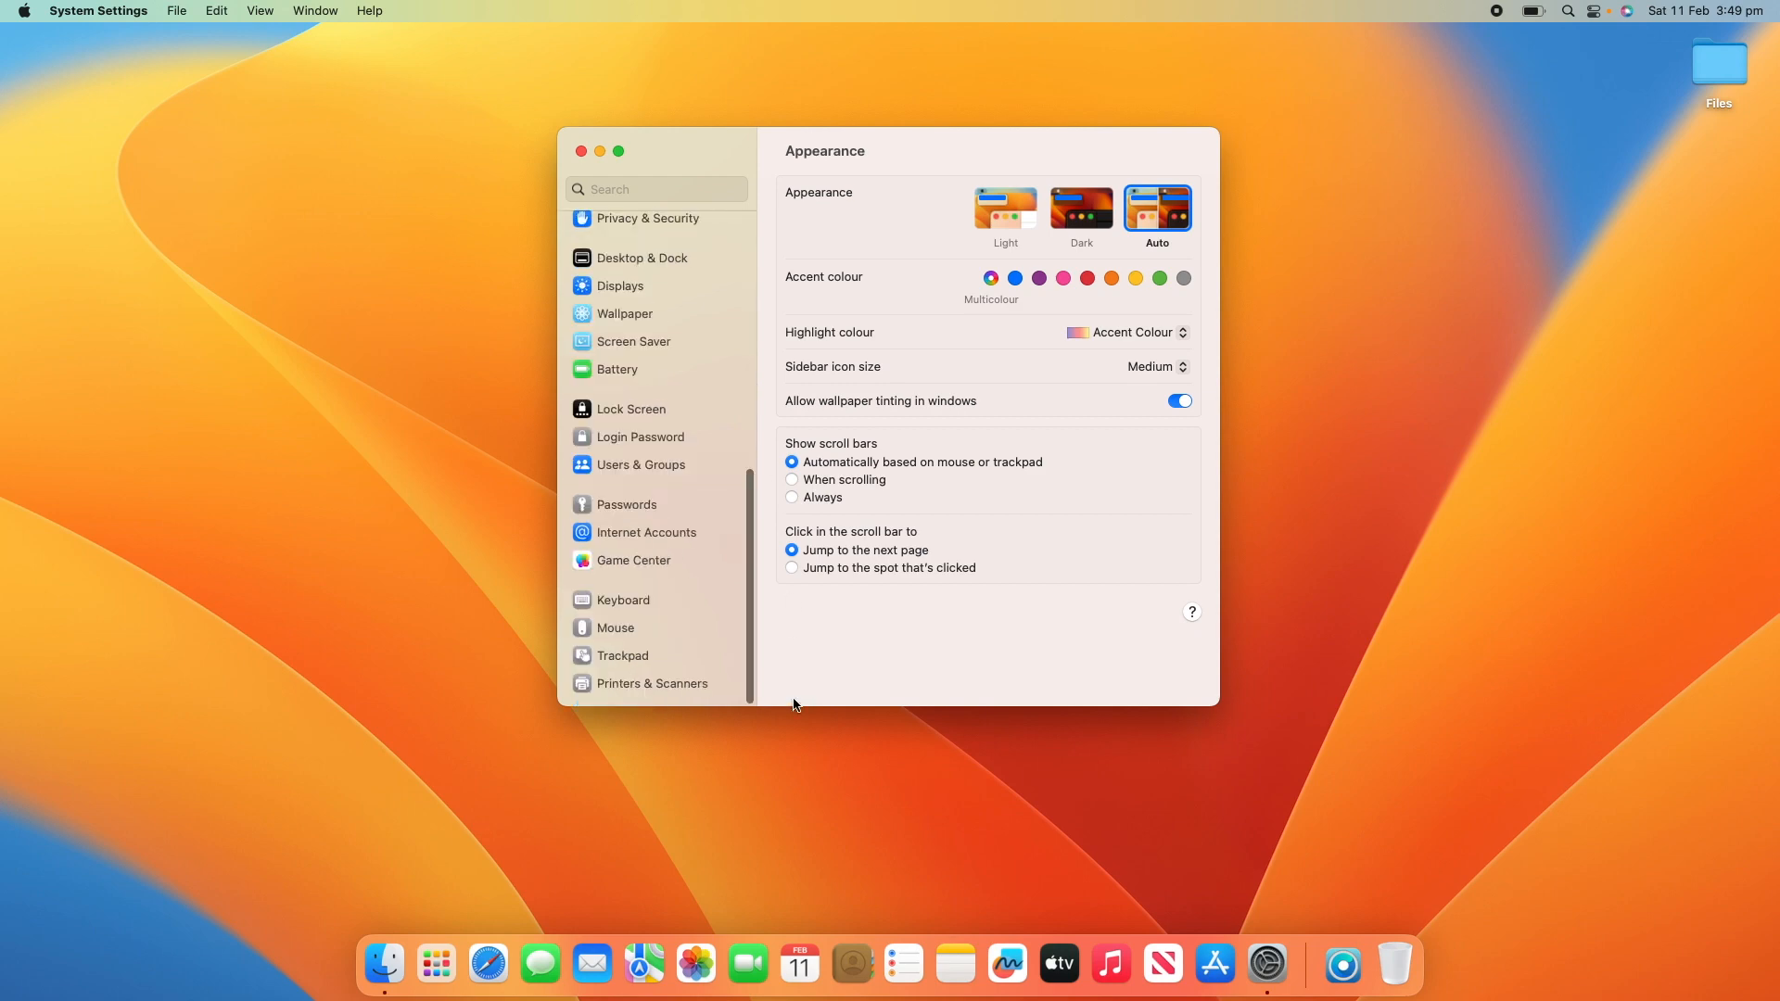
mouse_move(619, 631)
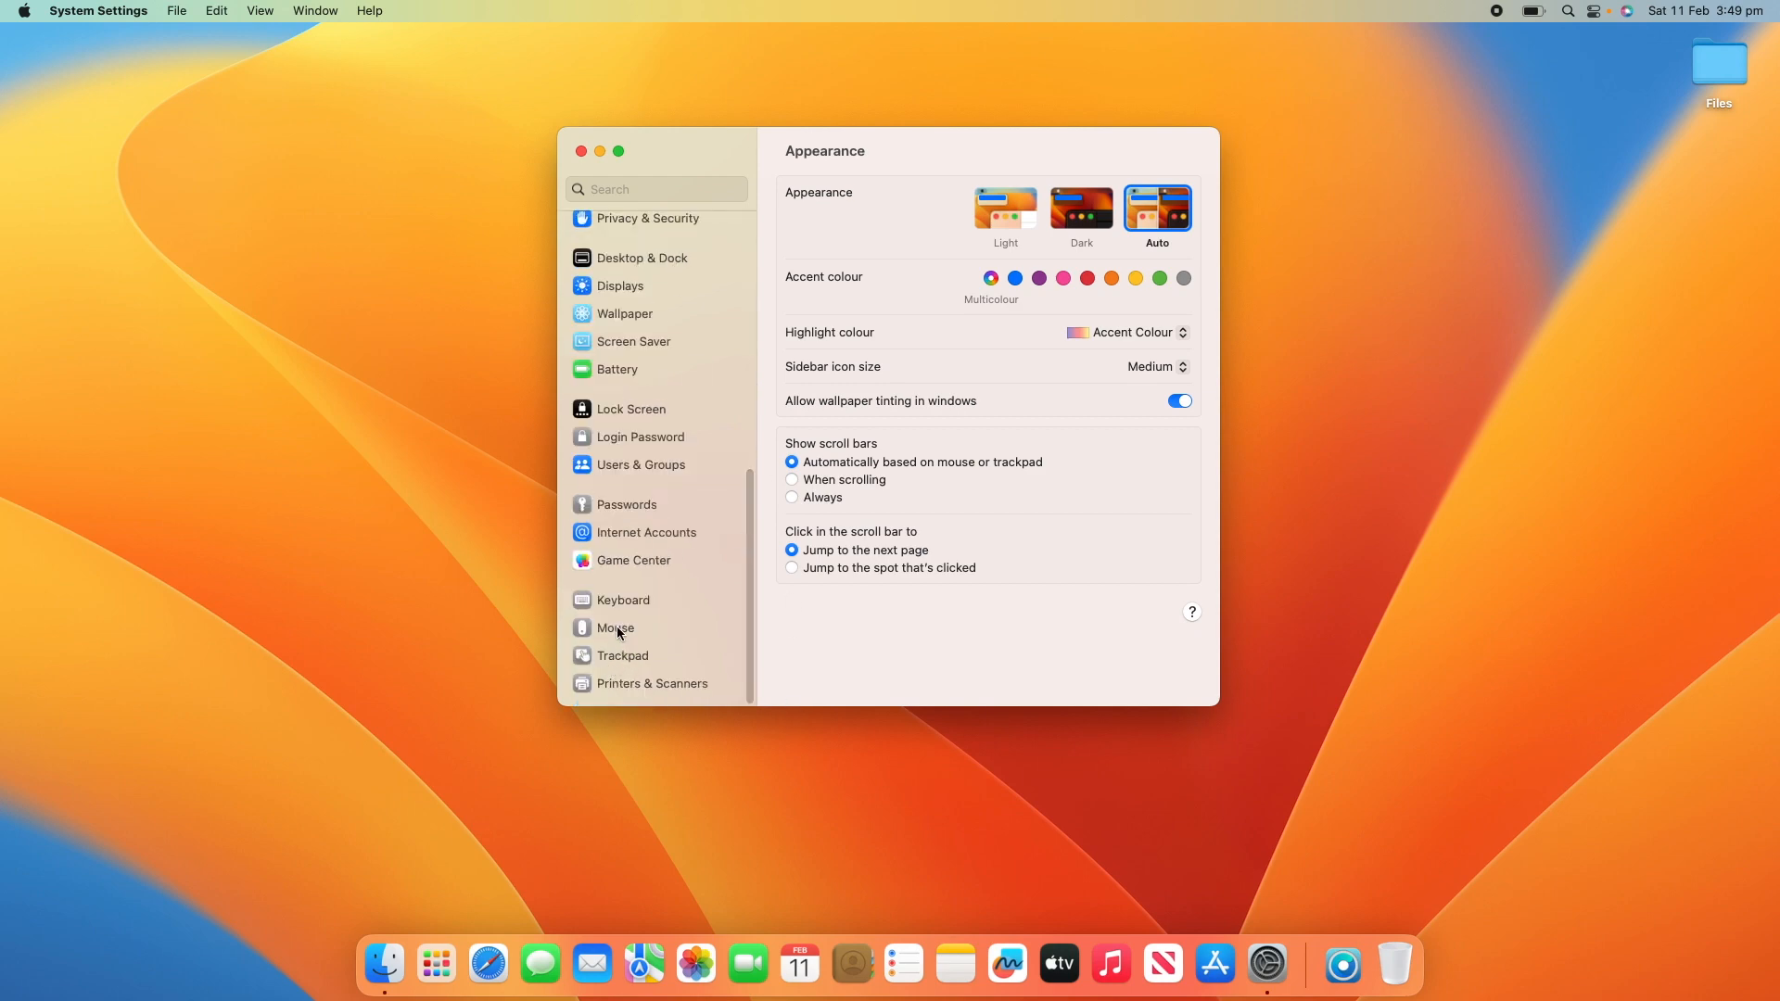
mouse_move(622, 658)
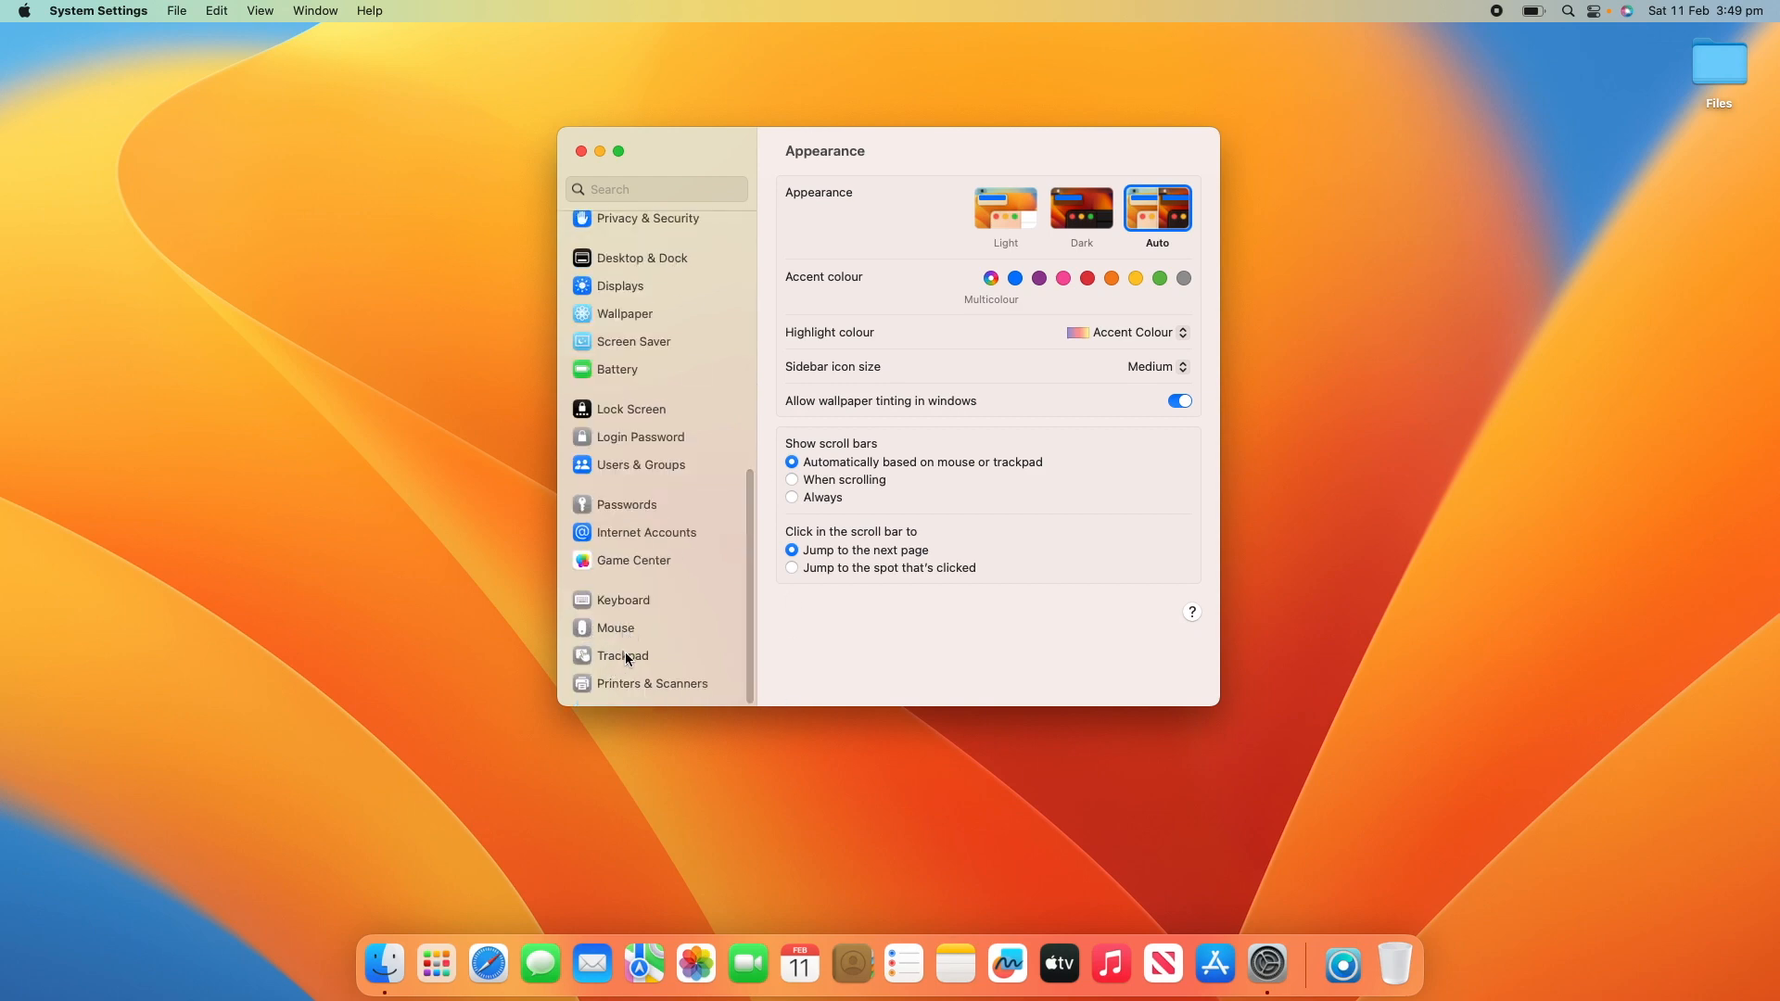
left_click(615, 628)
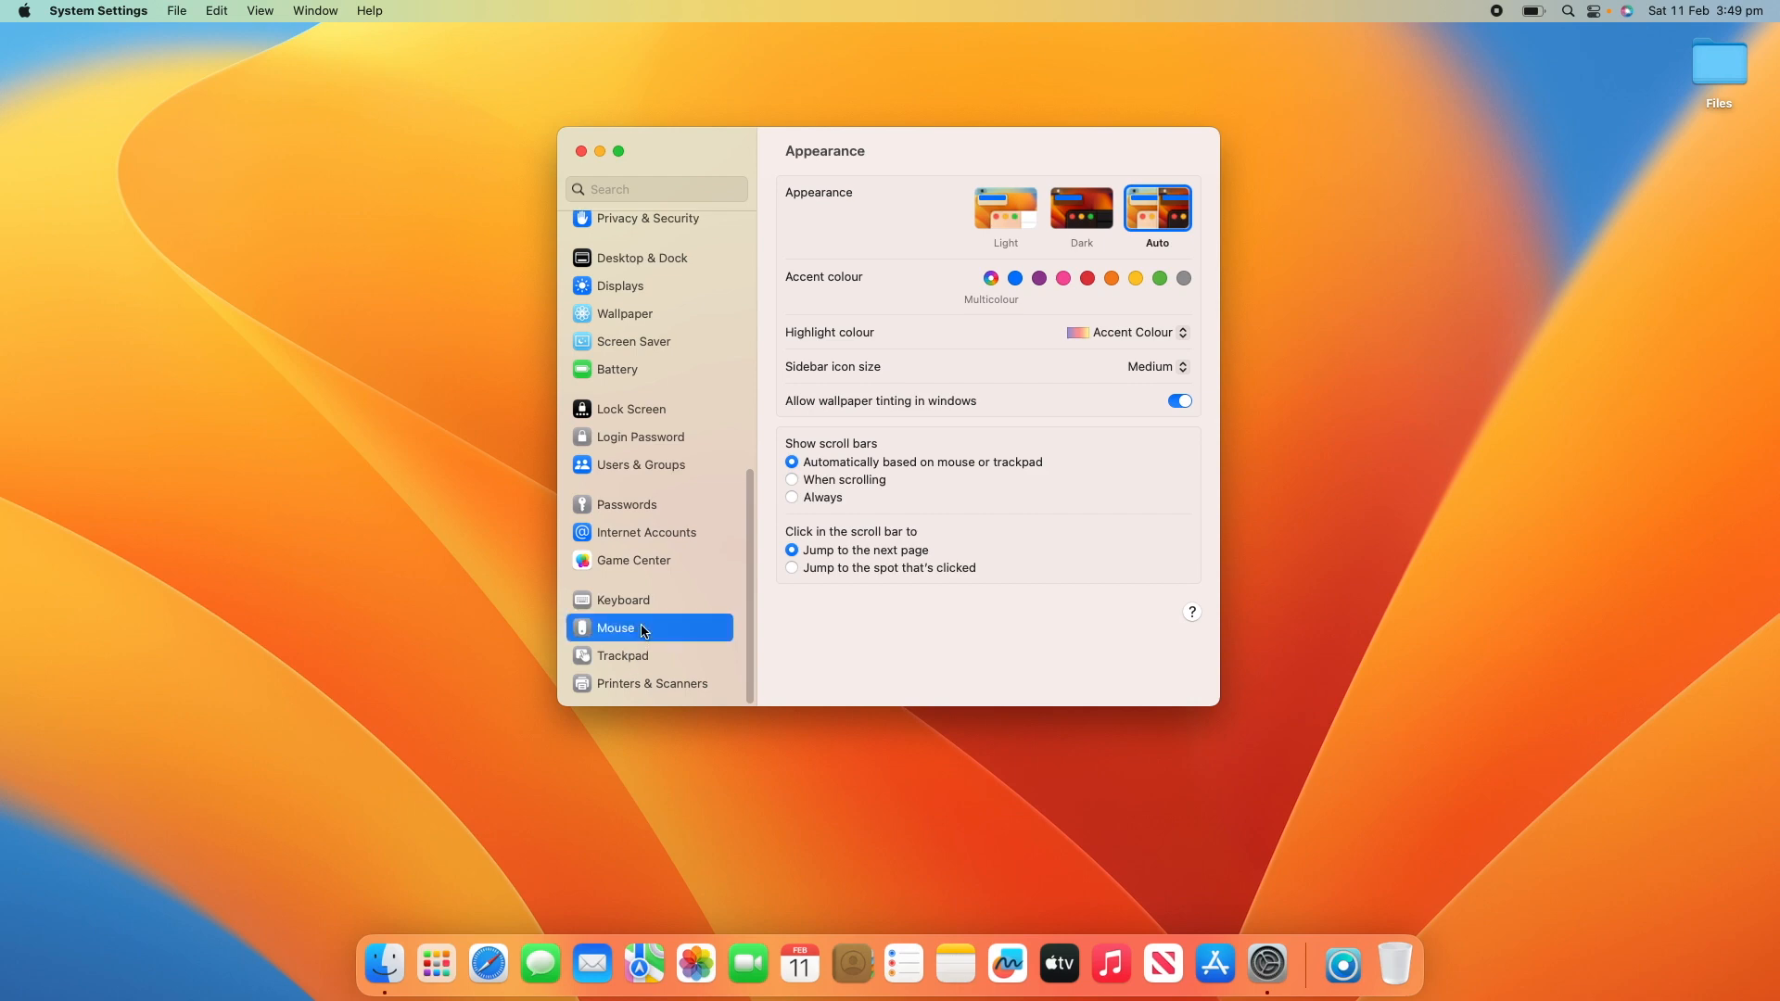
Switch the mouse's Natural scrolling off and back on, then move to Trackpad
left_click(616, 628)
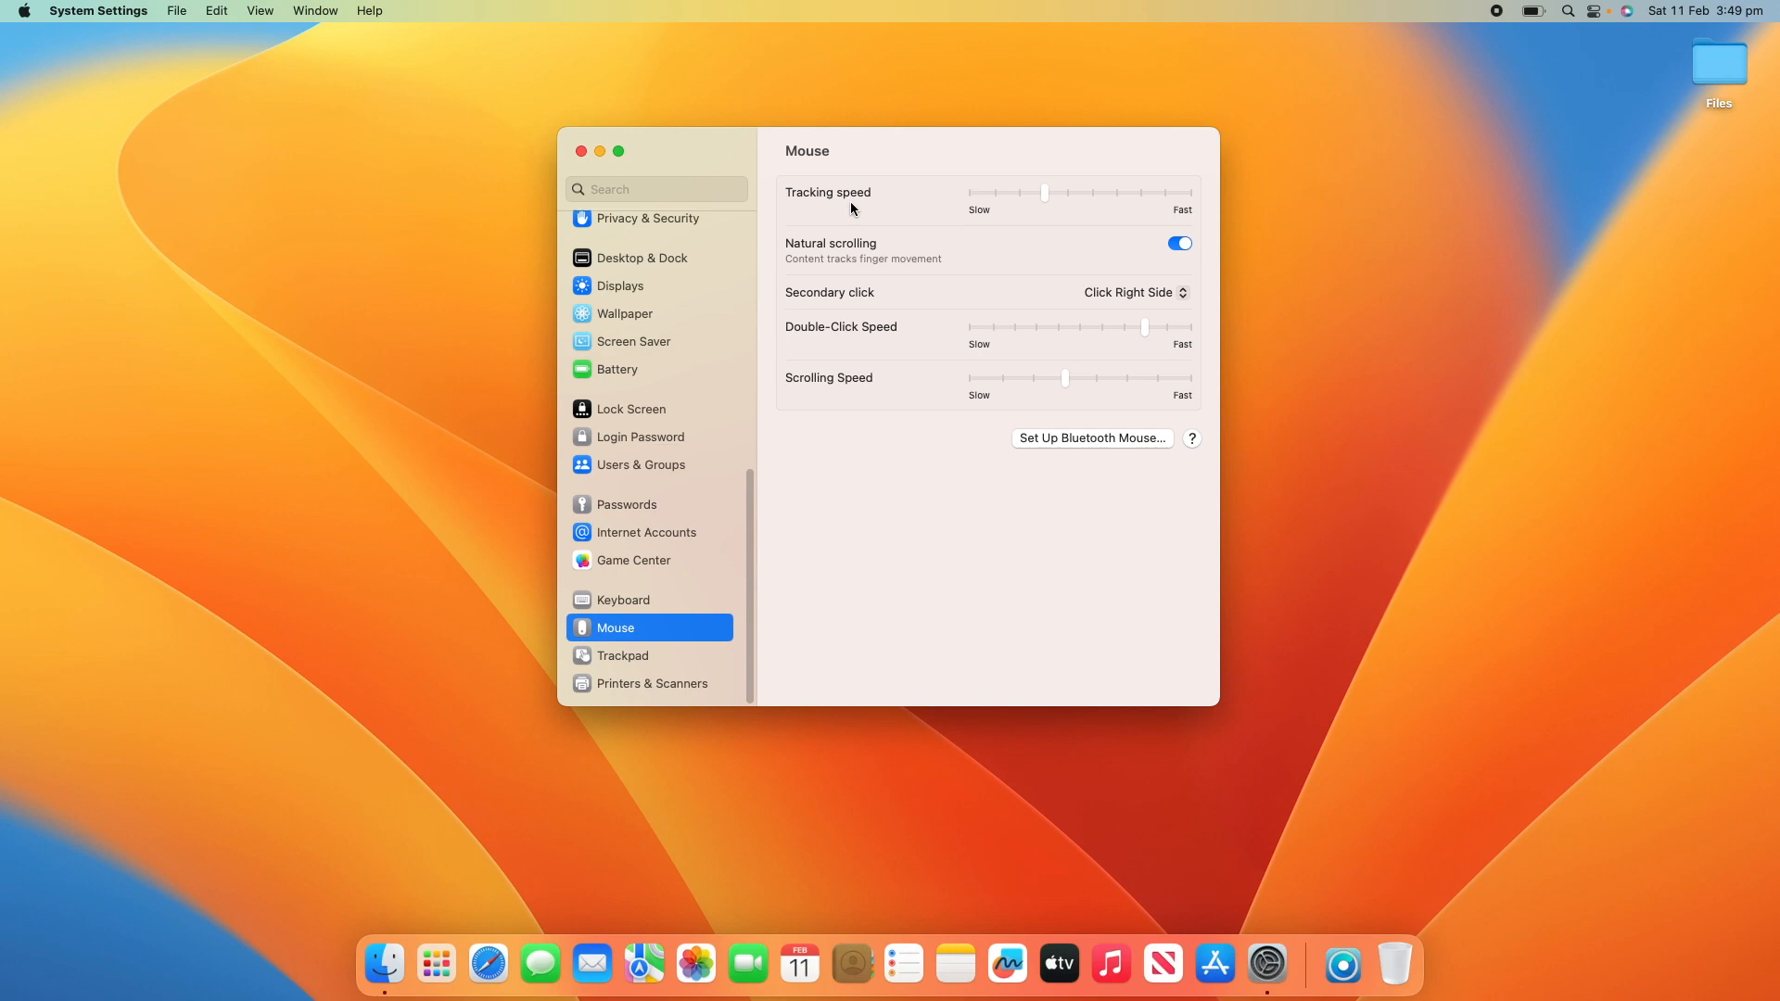
mouse_move(821, 271)
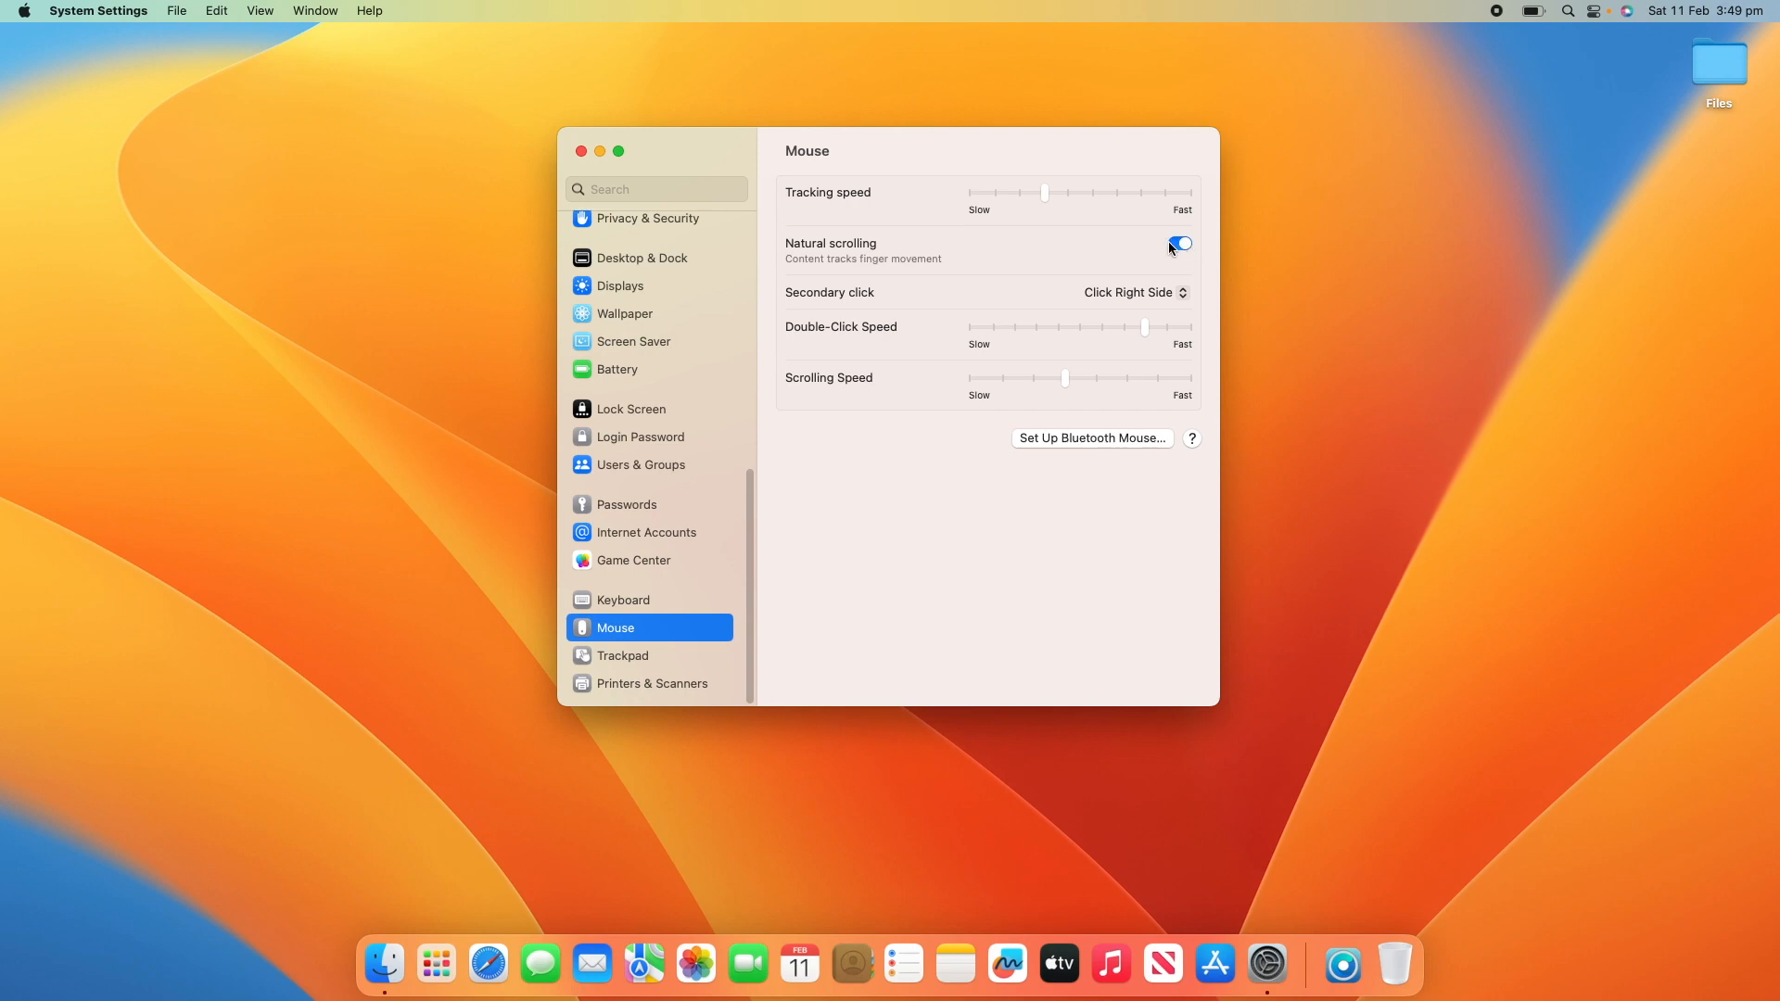
left_click(1179, 243)
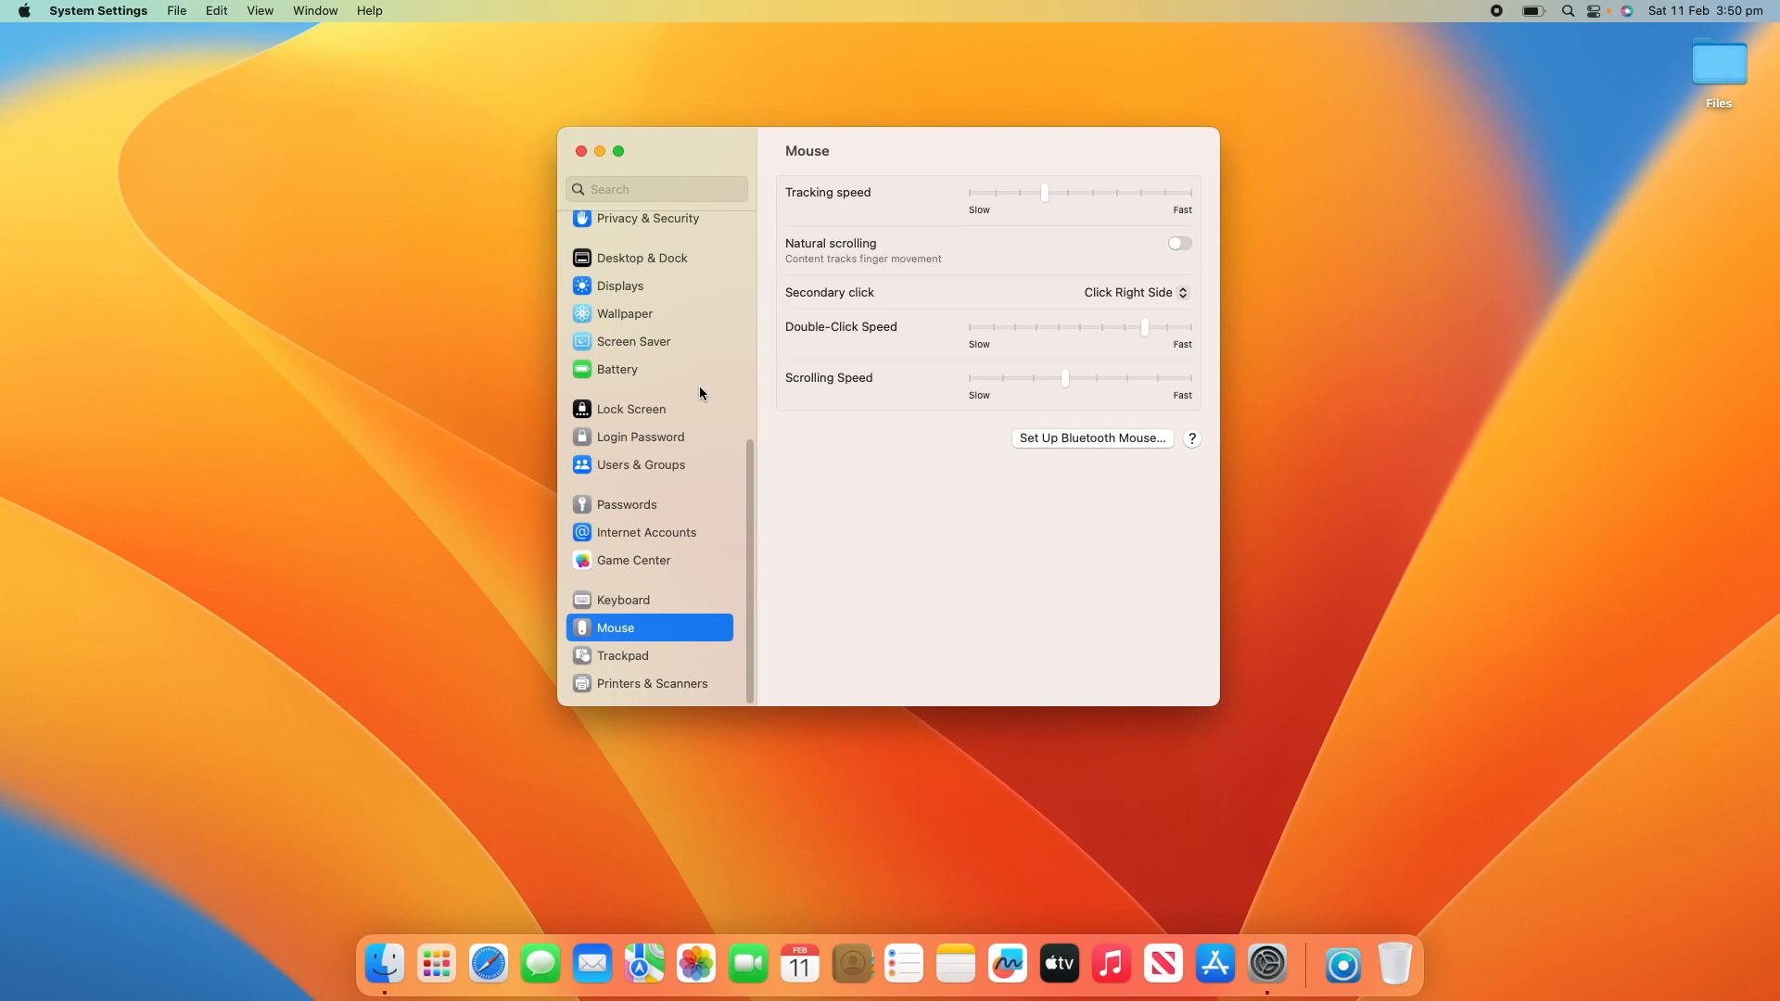
left_click(1179, 242)
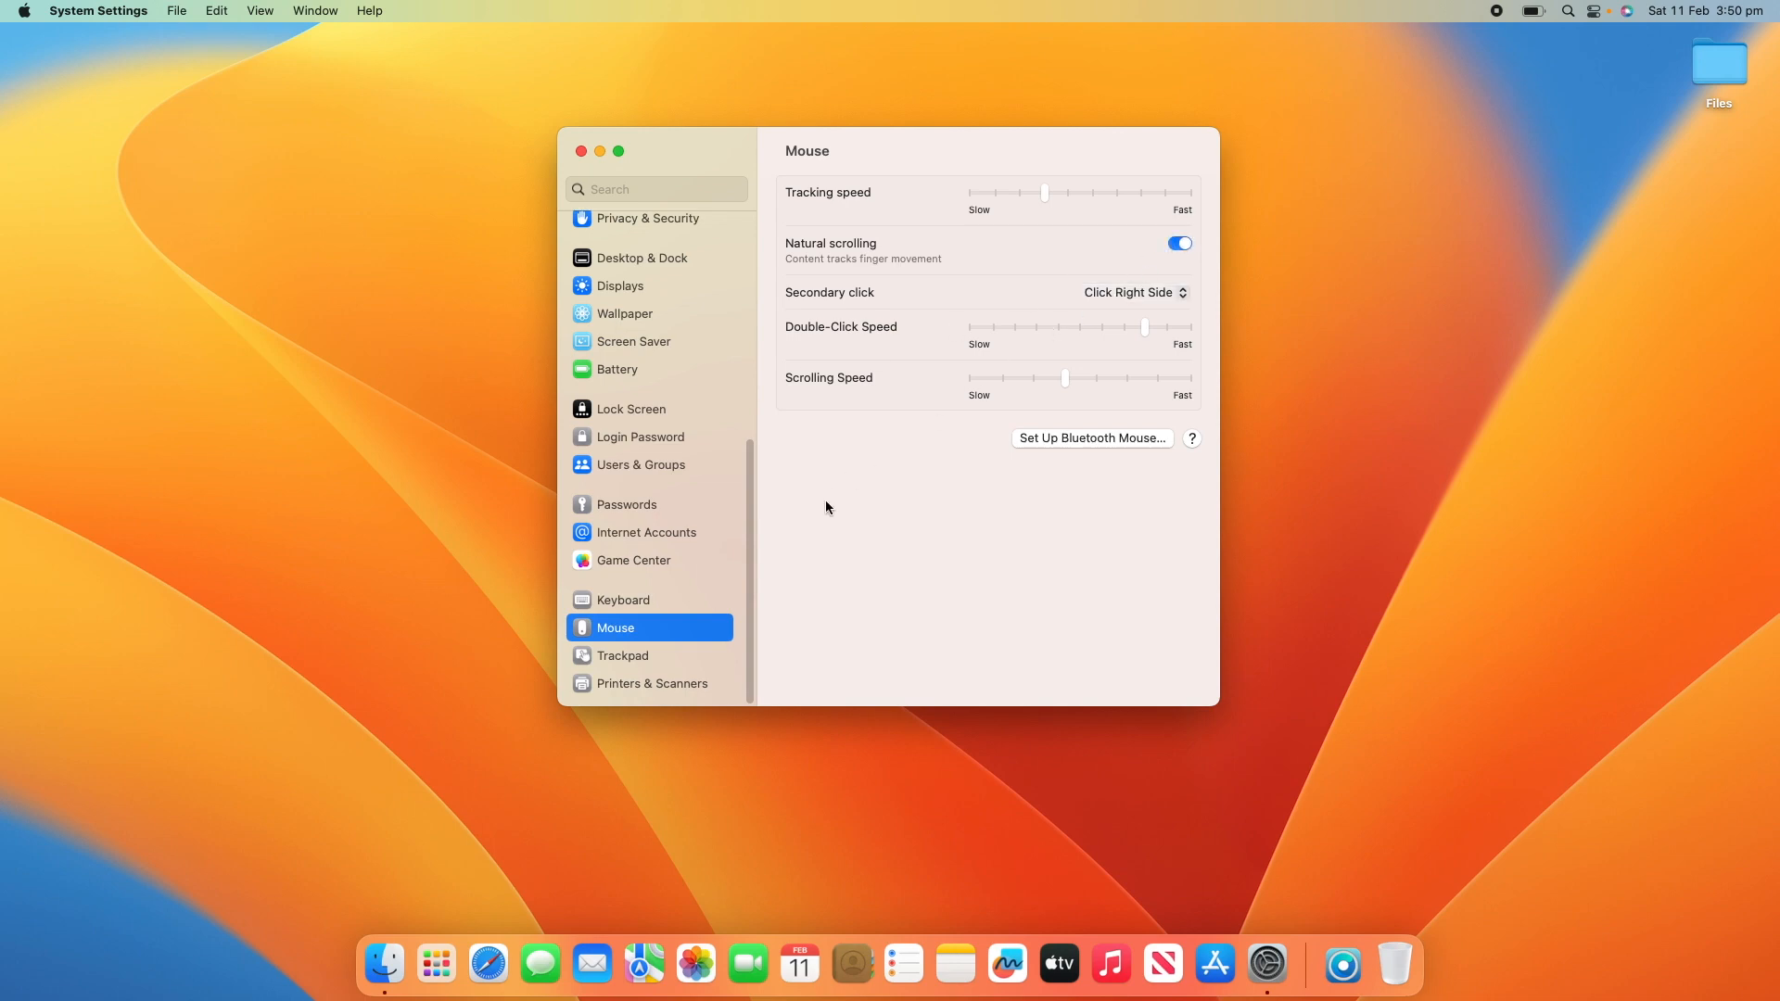
mouse_move(621, 656)
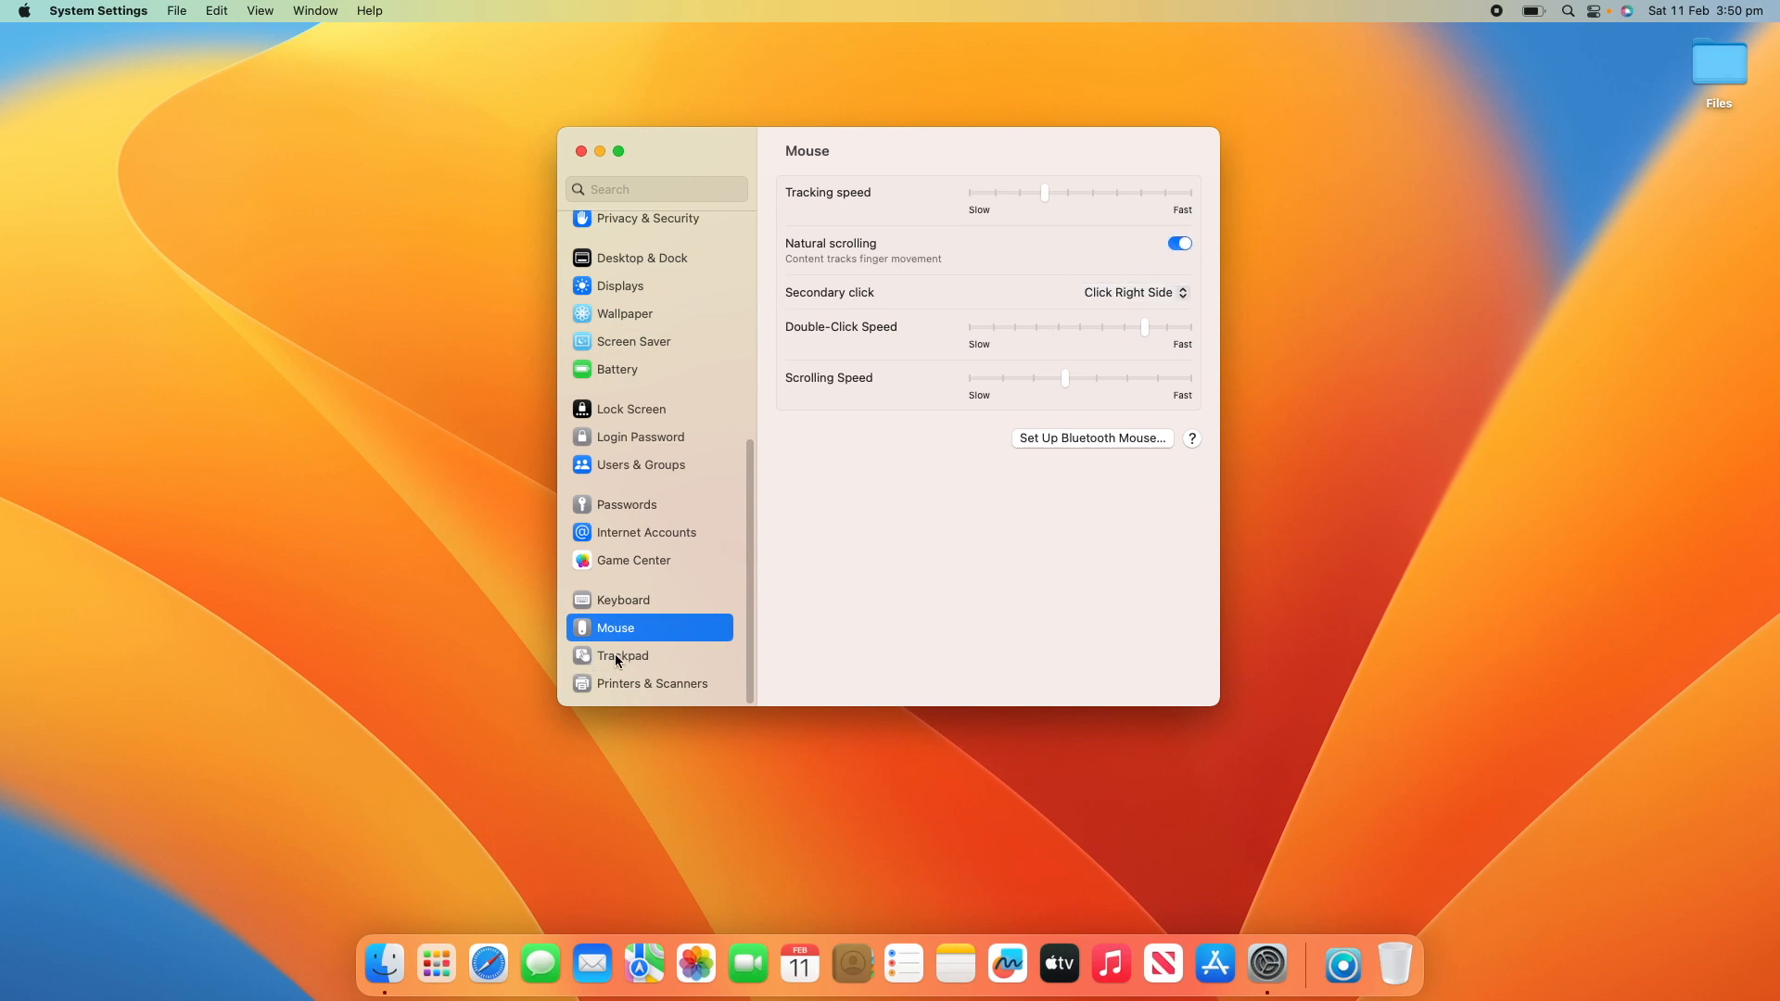
left_click(623, 654)
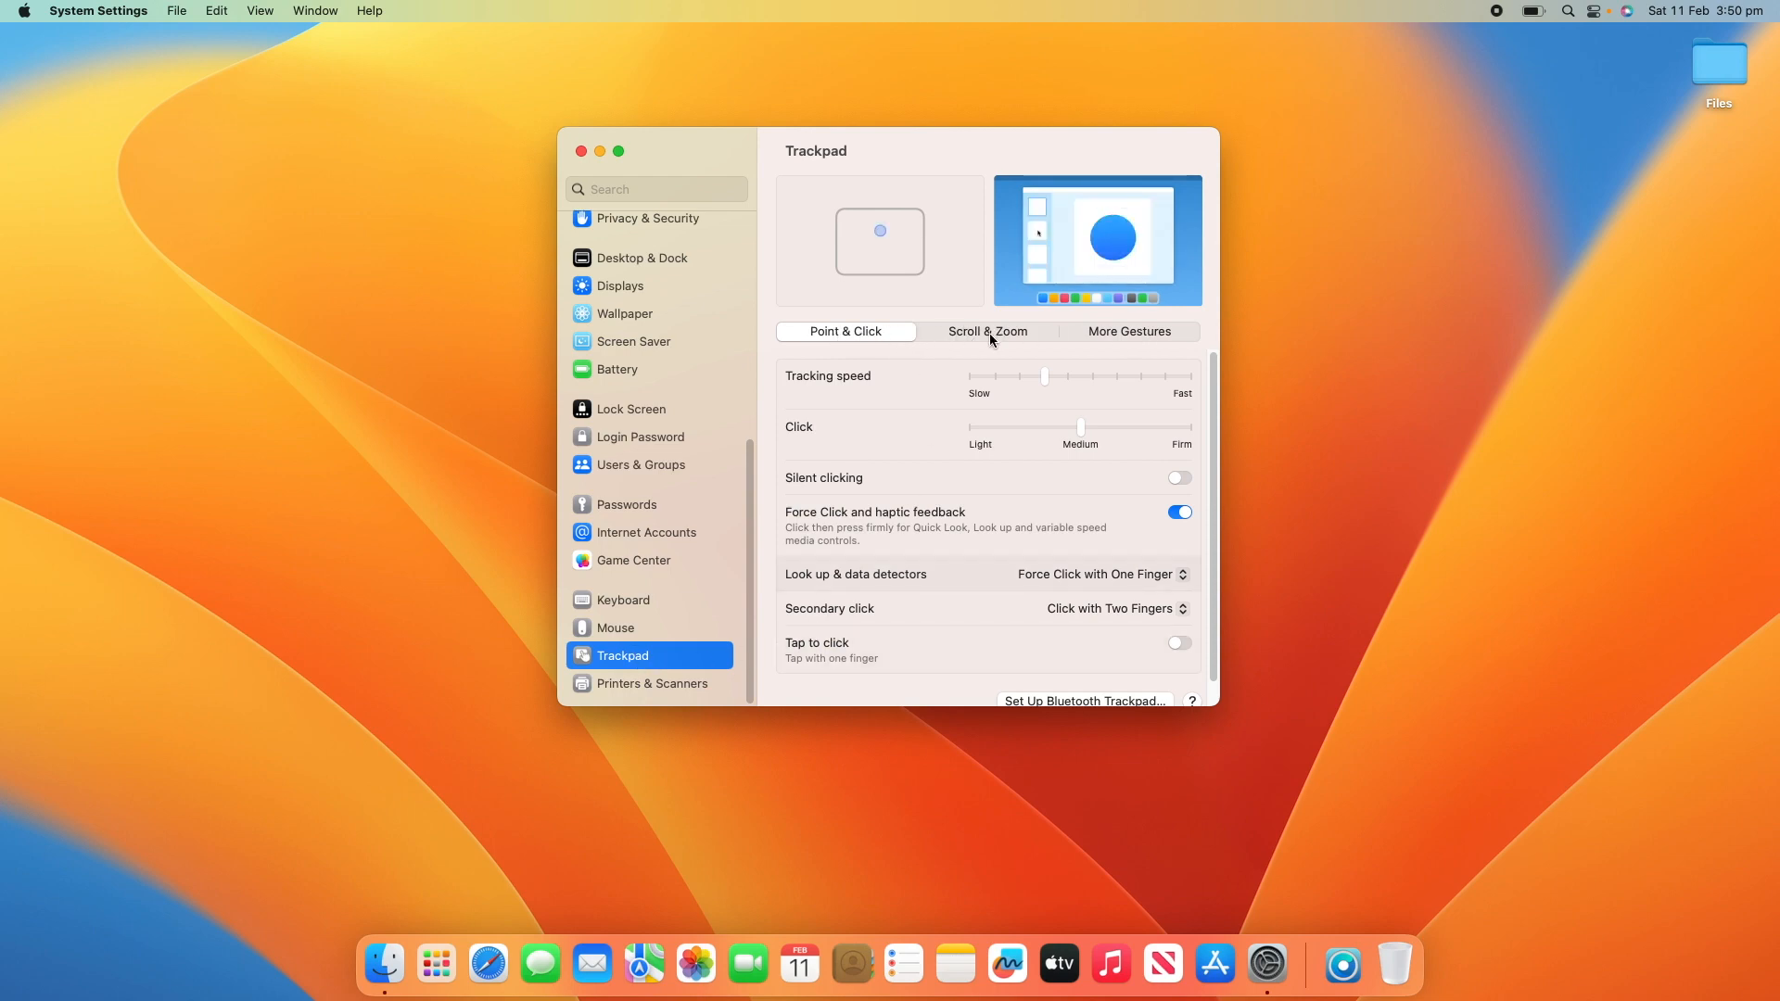
In the trackpad's Scroll & Zoom settings, toggle Natural scrolling off, on, off, then return to Mouse
left_click(986, 330)
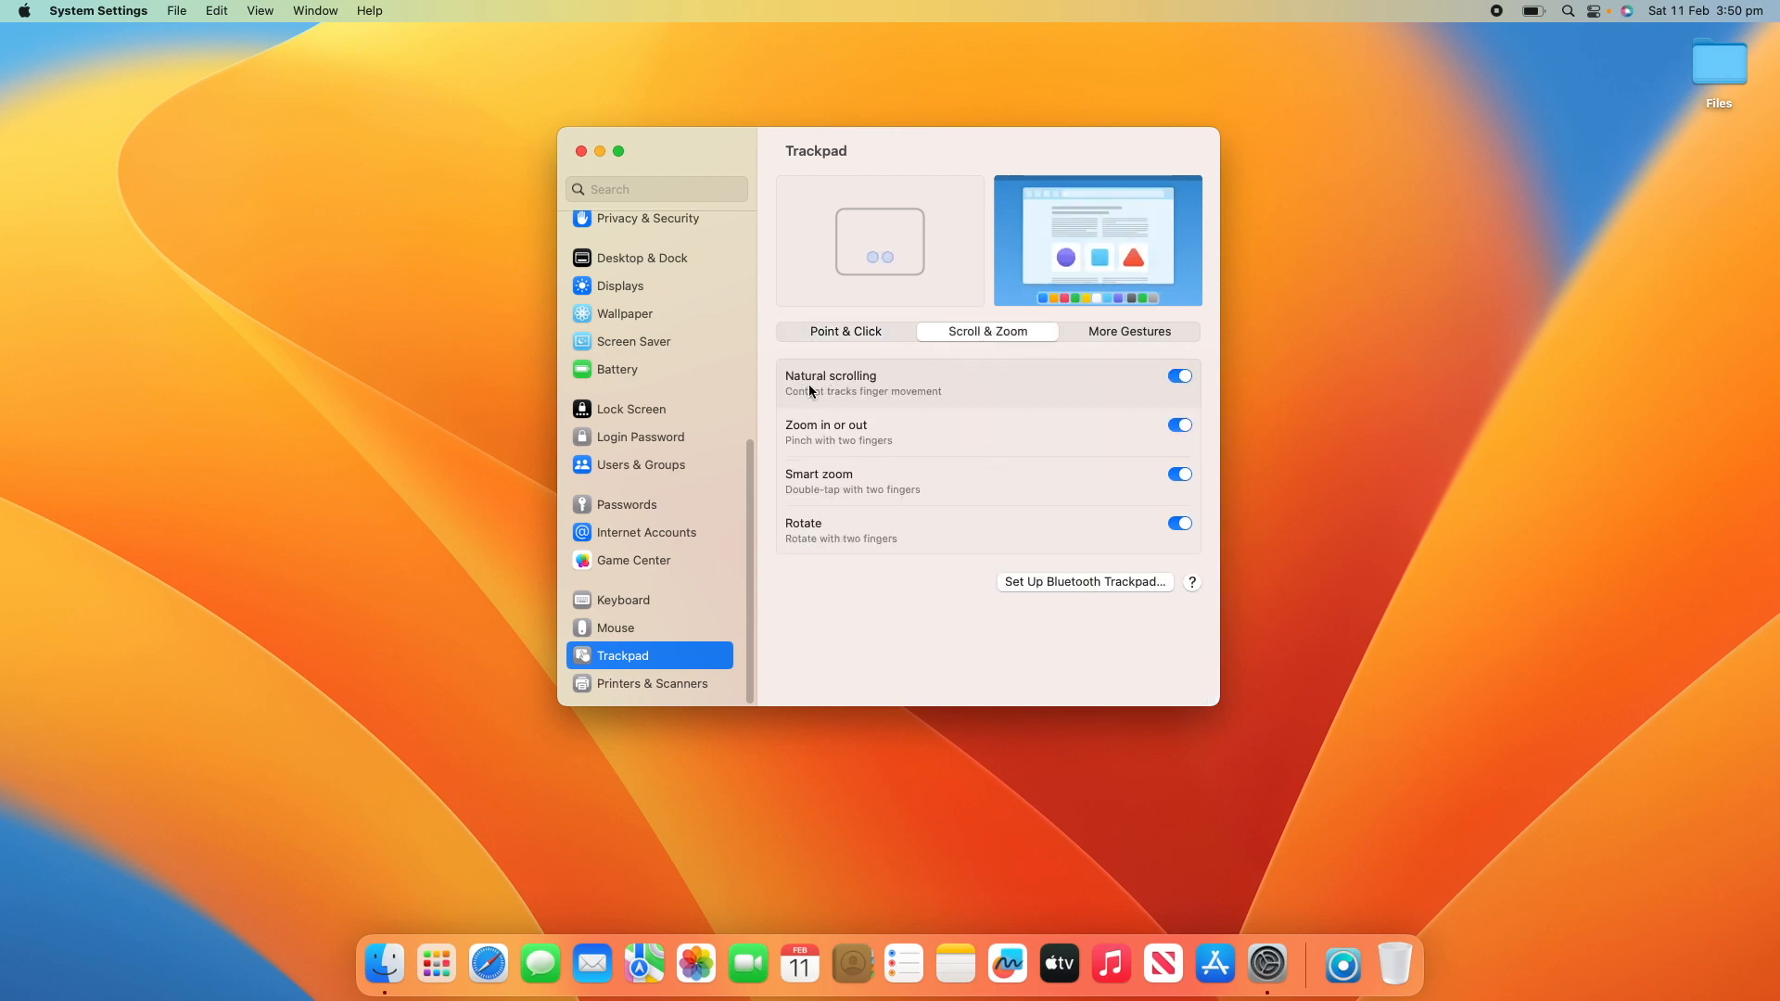
left_click(1179, 376)
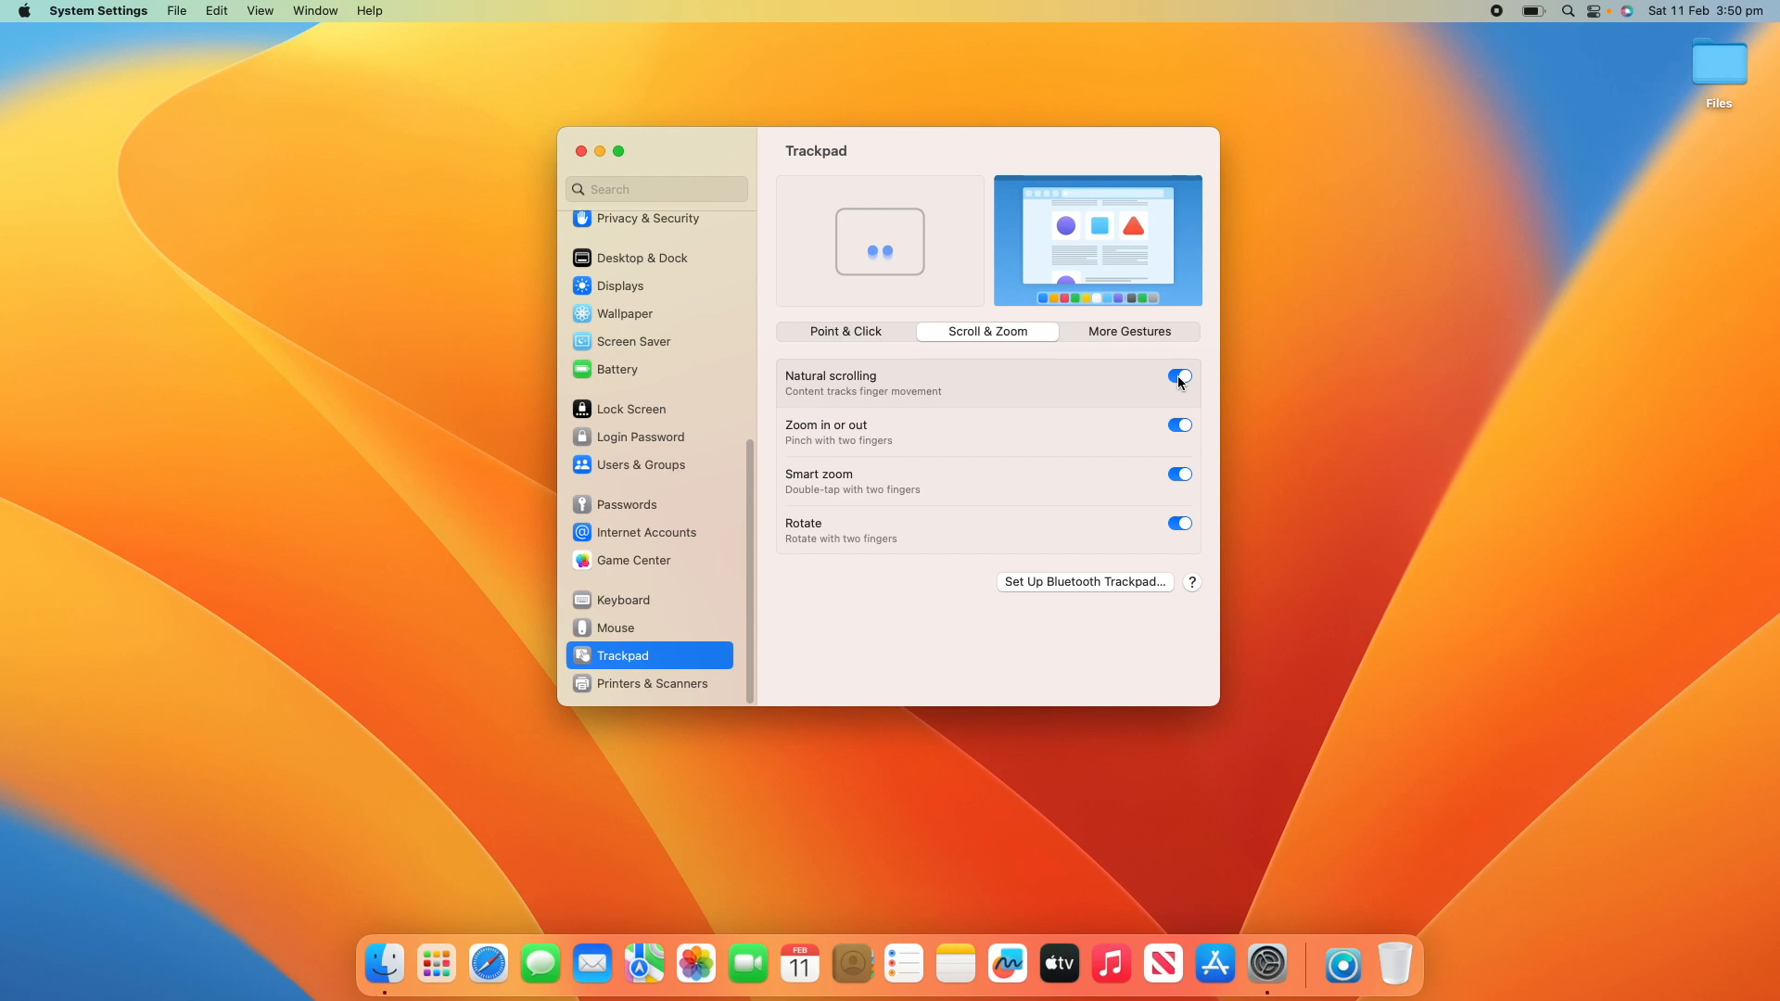
left_click(1179, 377)
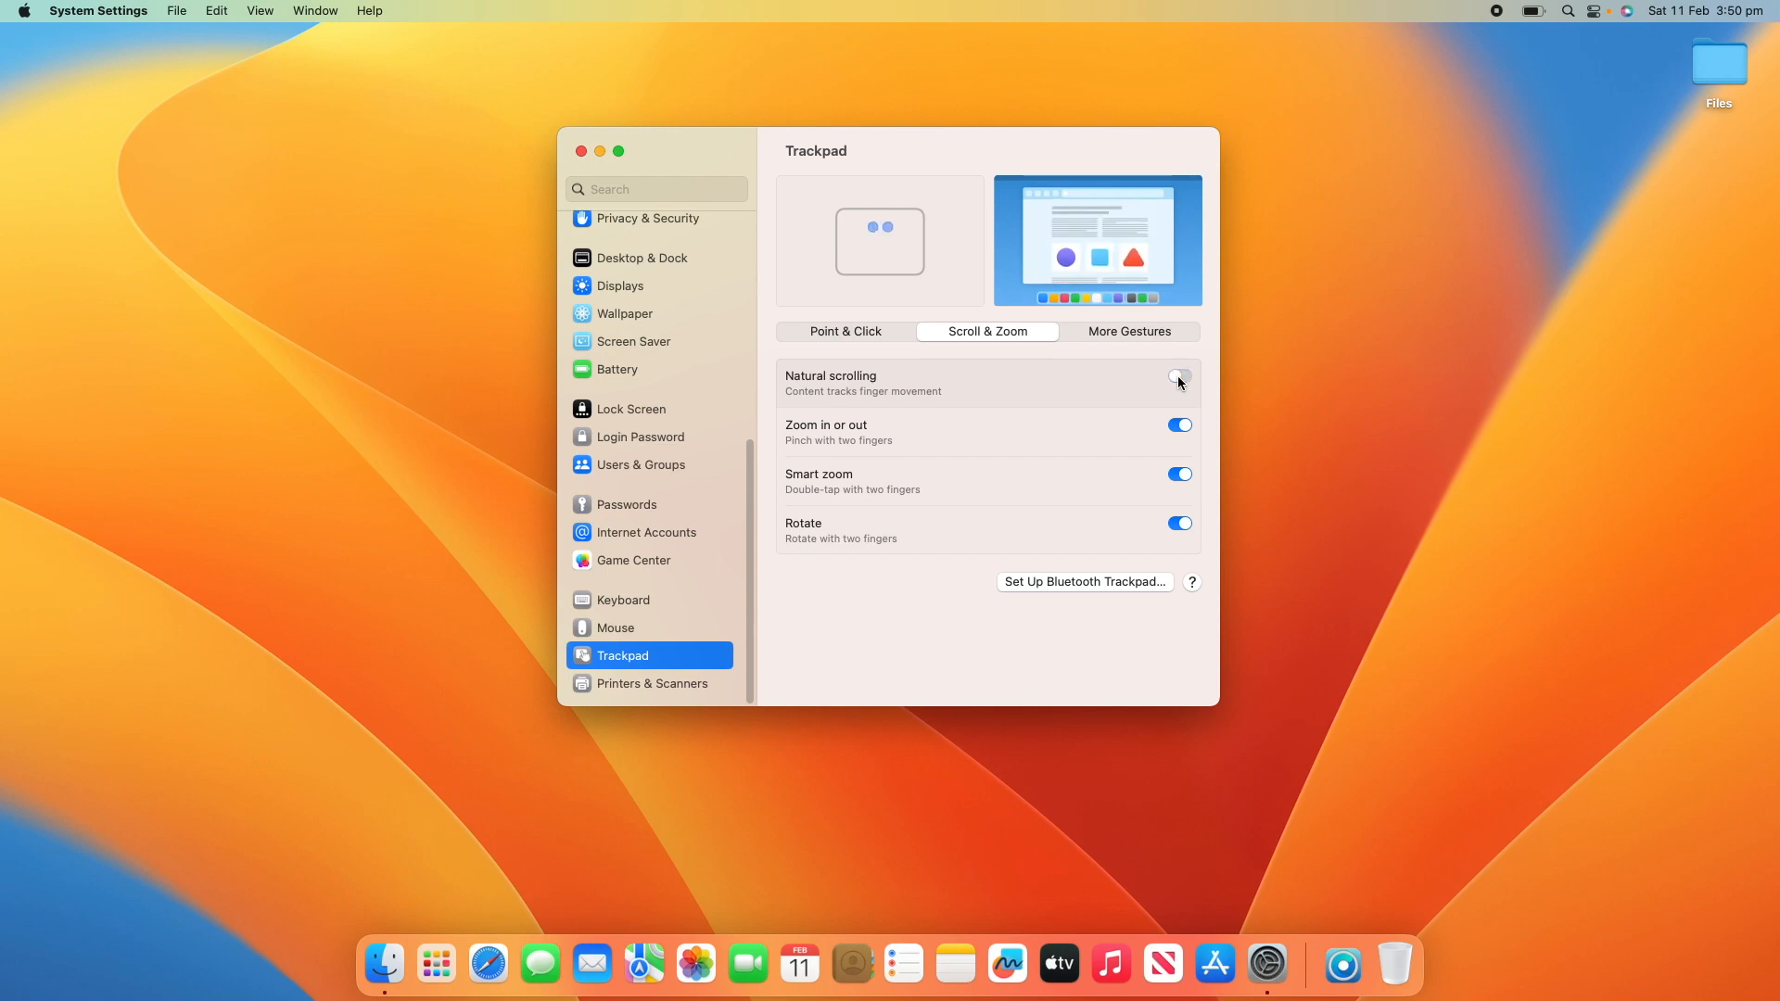
left_click(1180, 376)
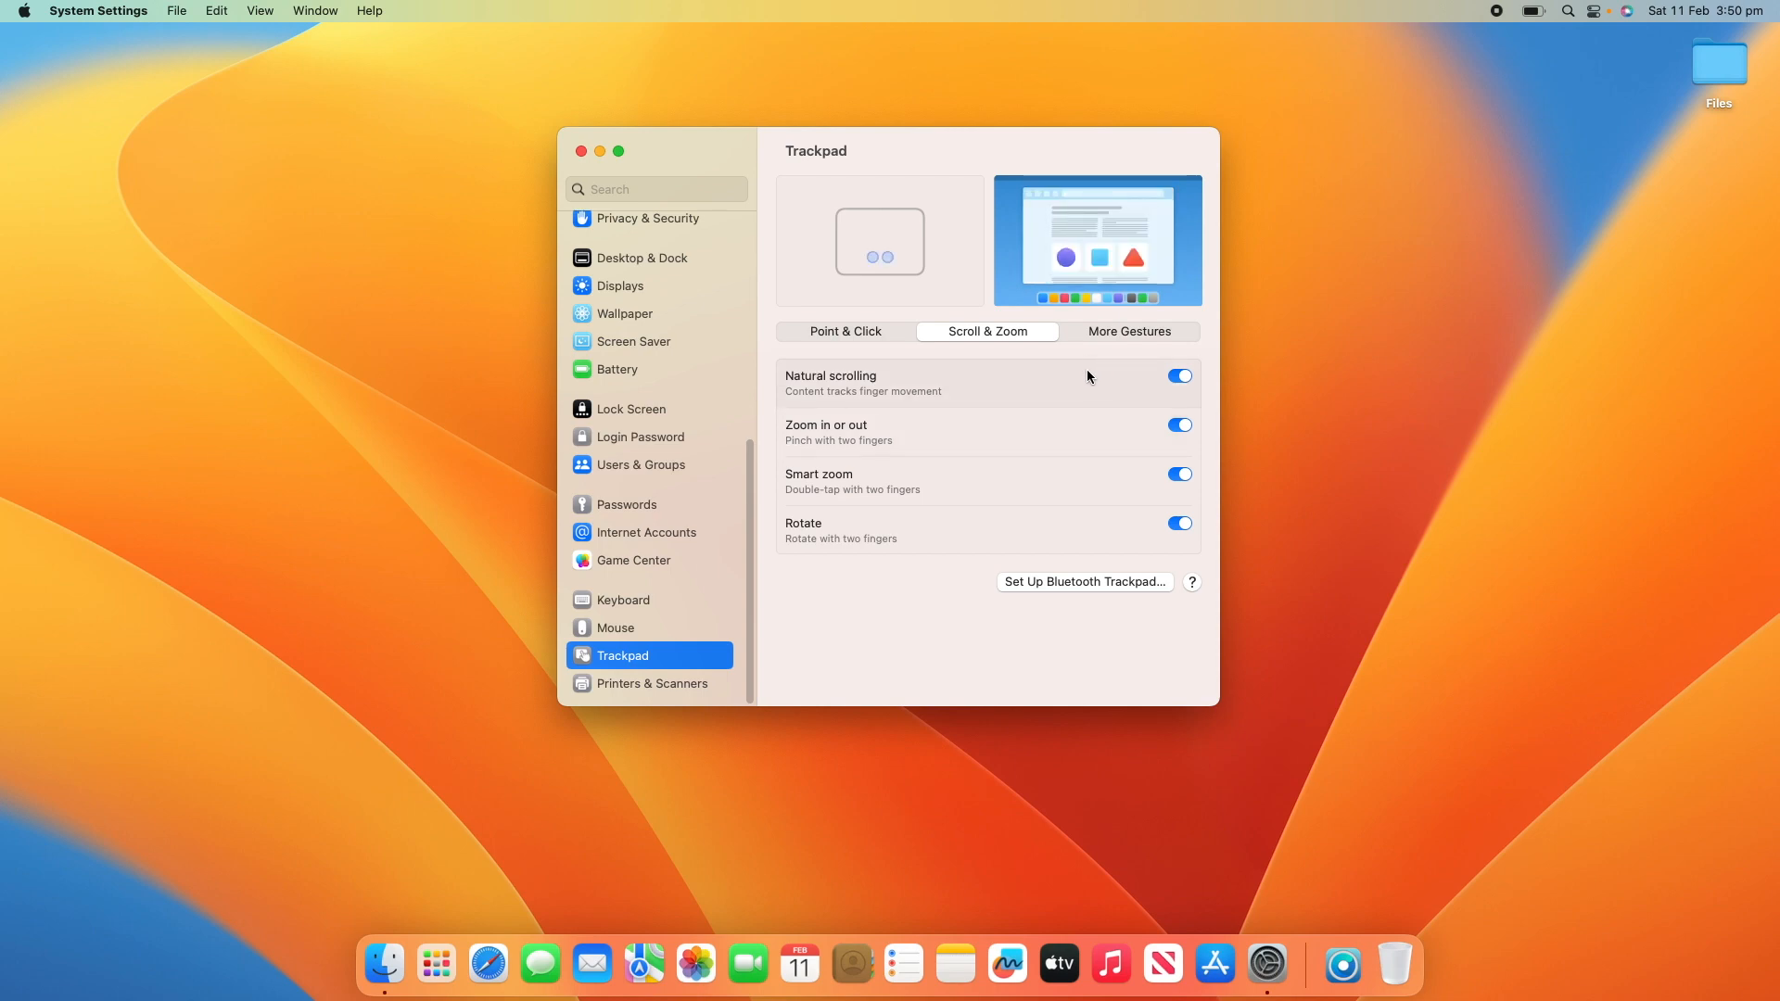
mouse_move(1068, 388)
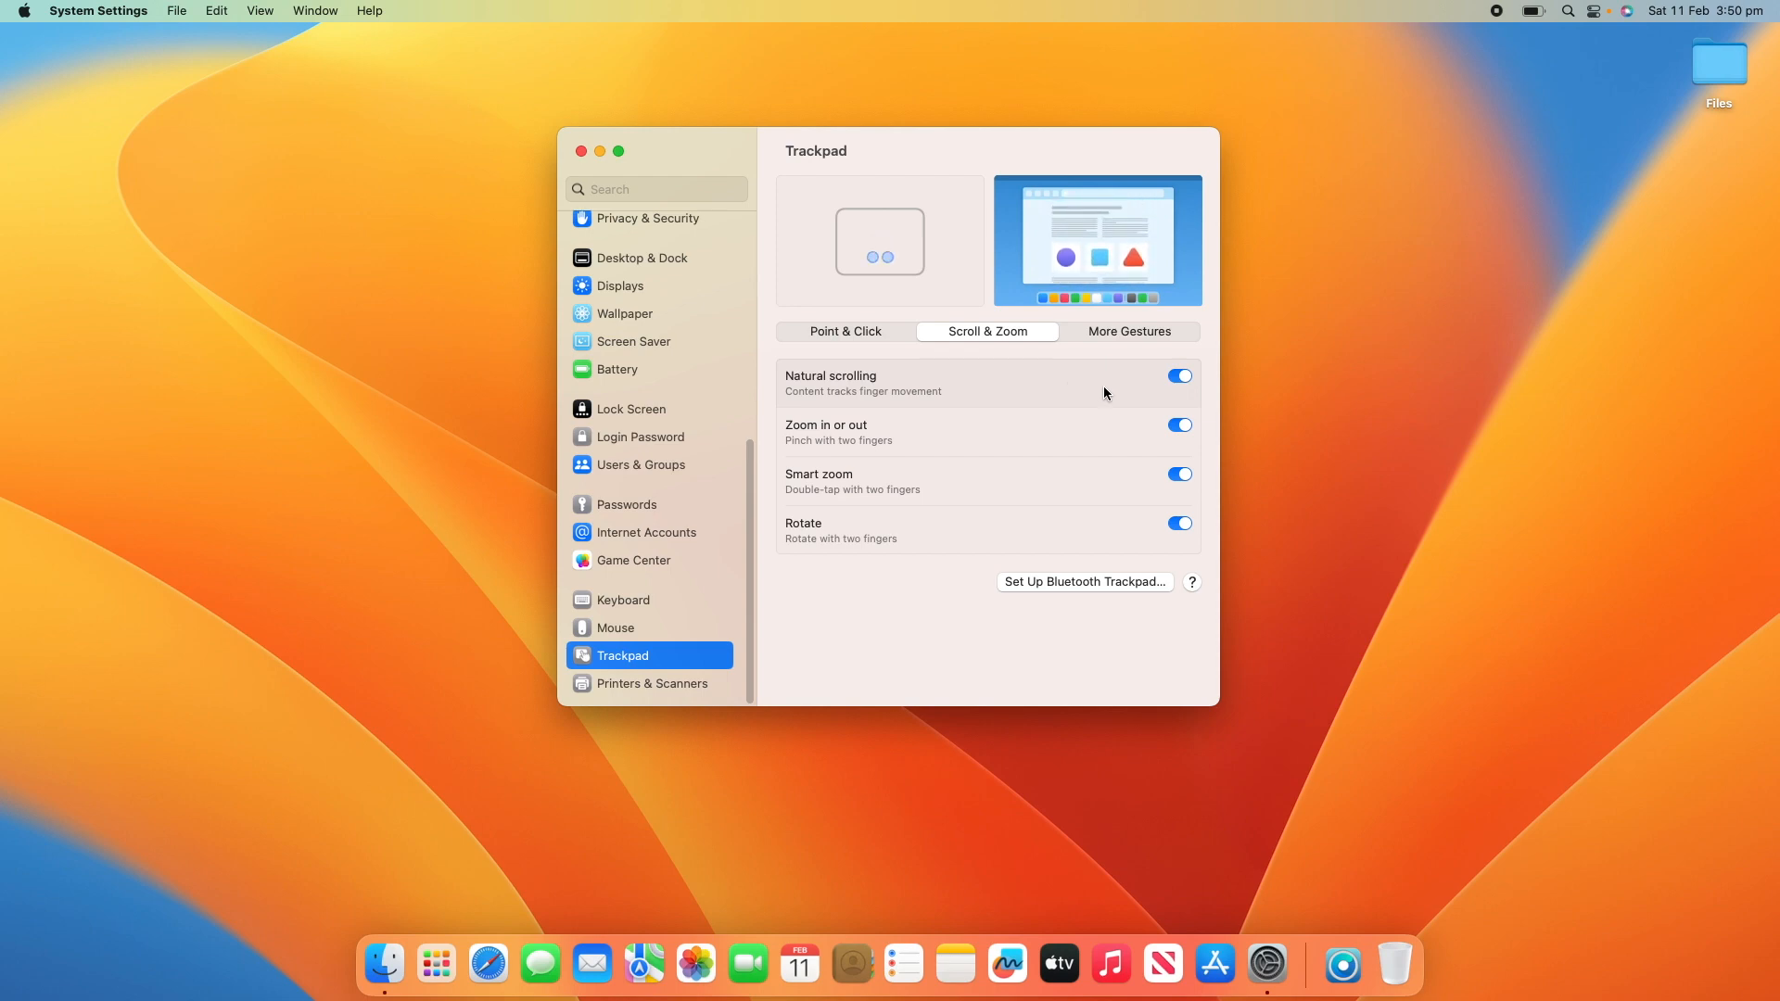
left_click(1179, 376)
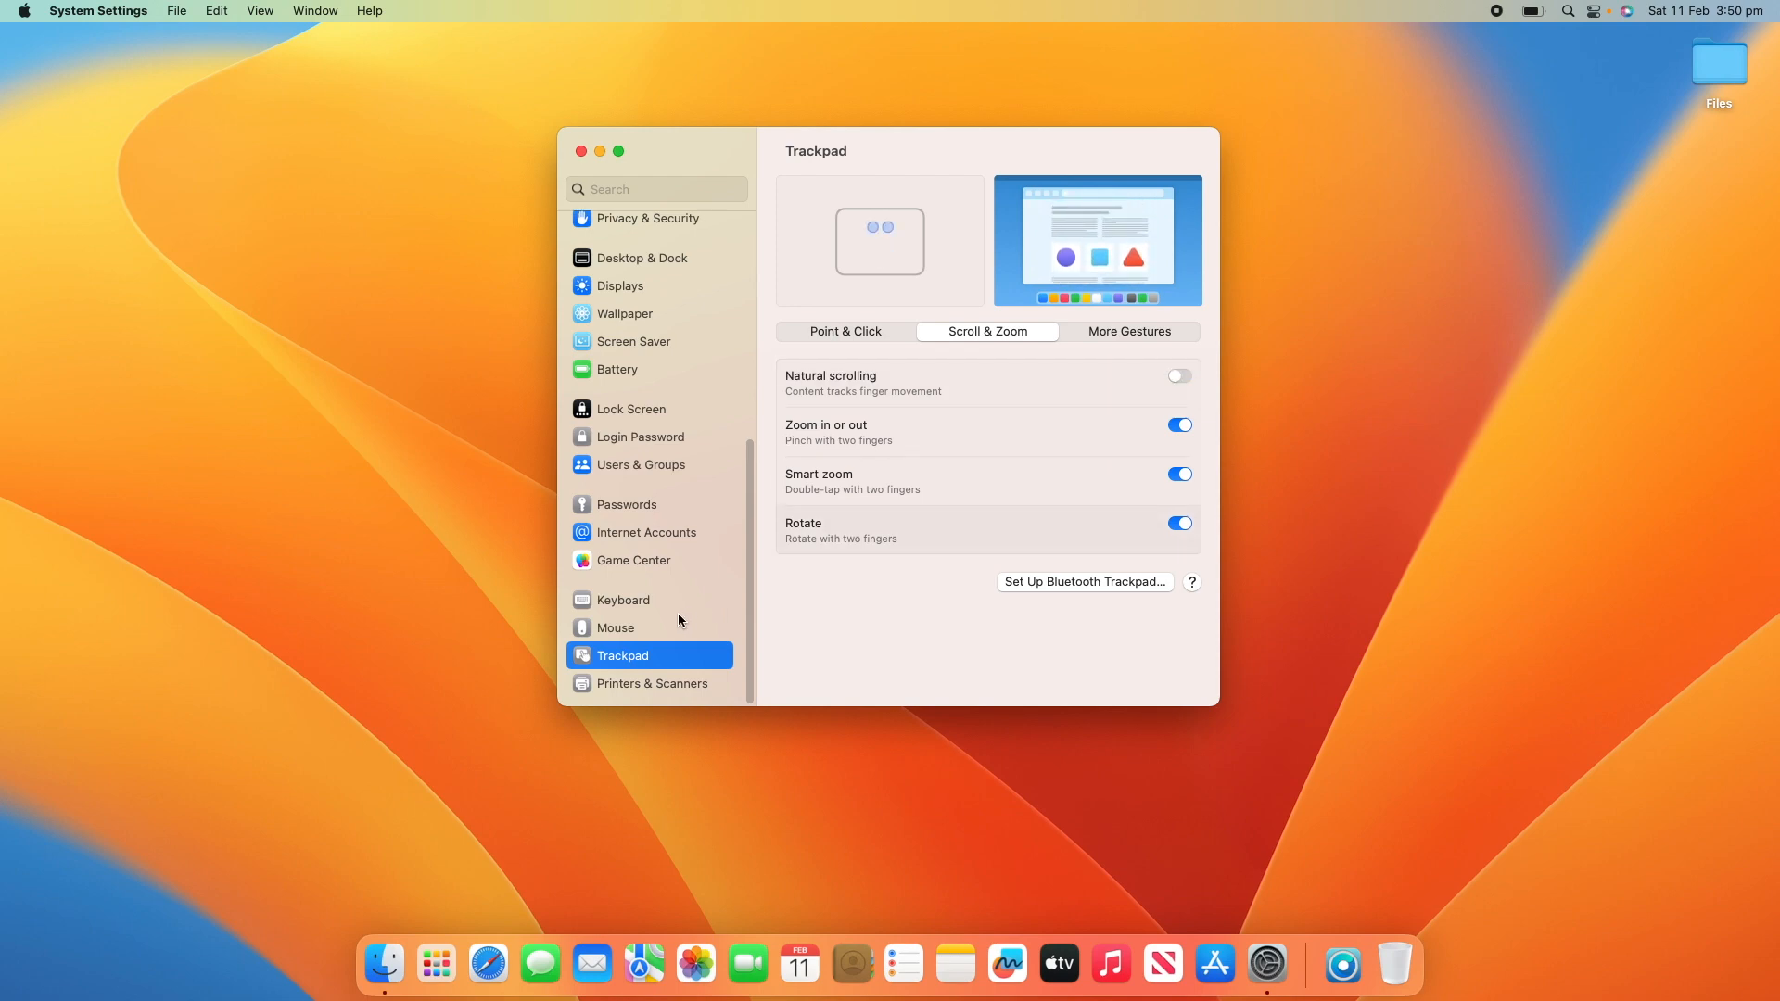
left_click(616, 629)
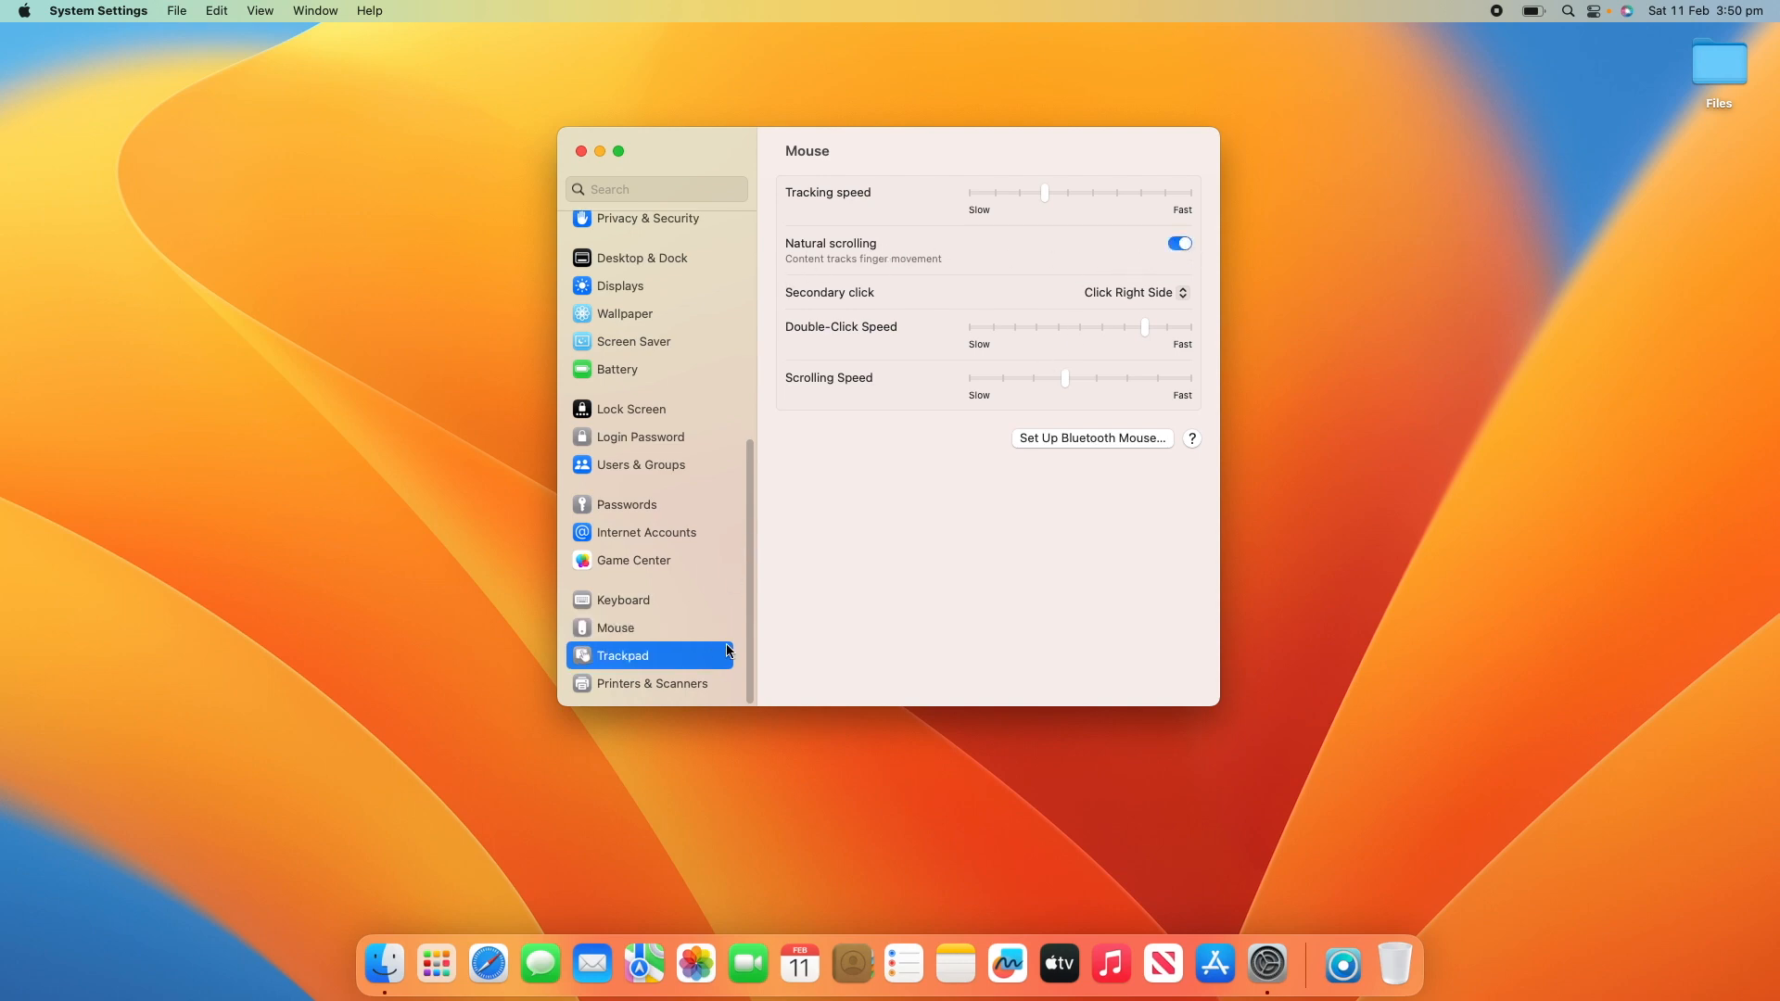
Return to the Trackpad pane showing Scroll & Zoom with Natural scrolling on
left_click(623, 654)
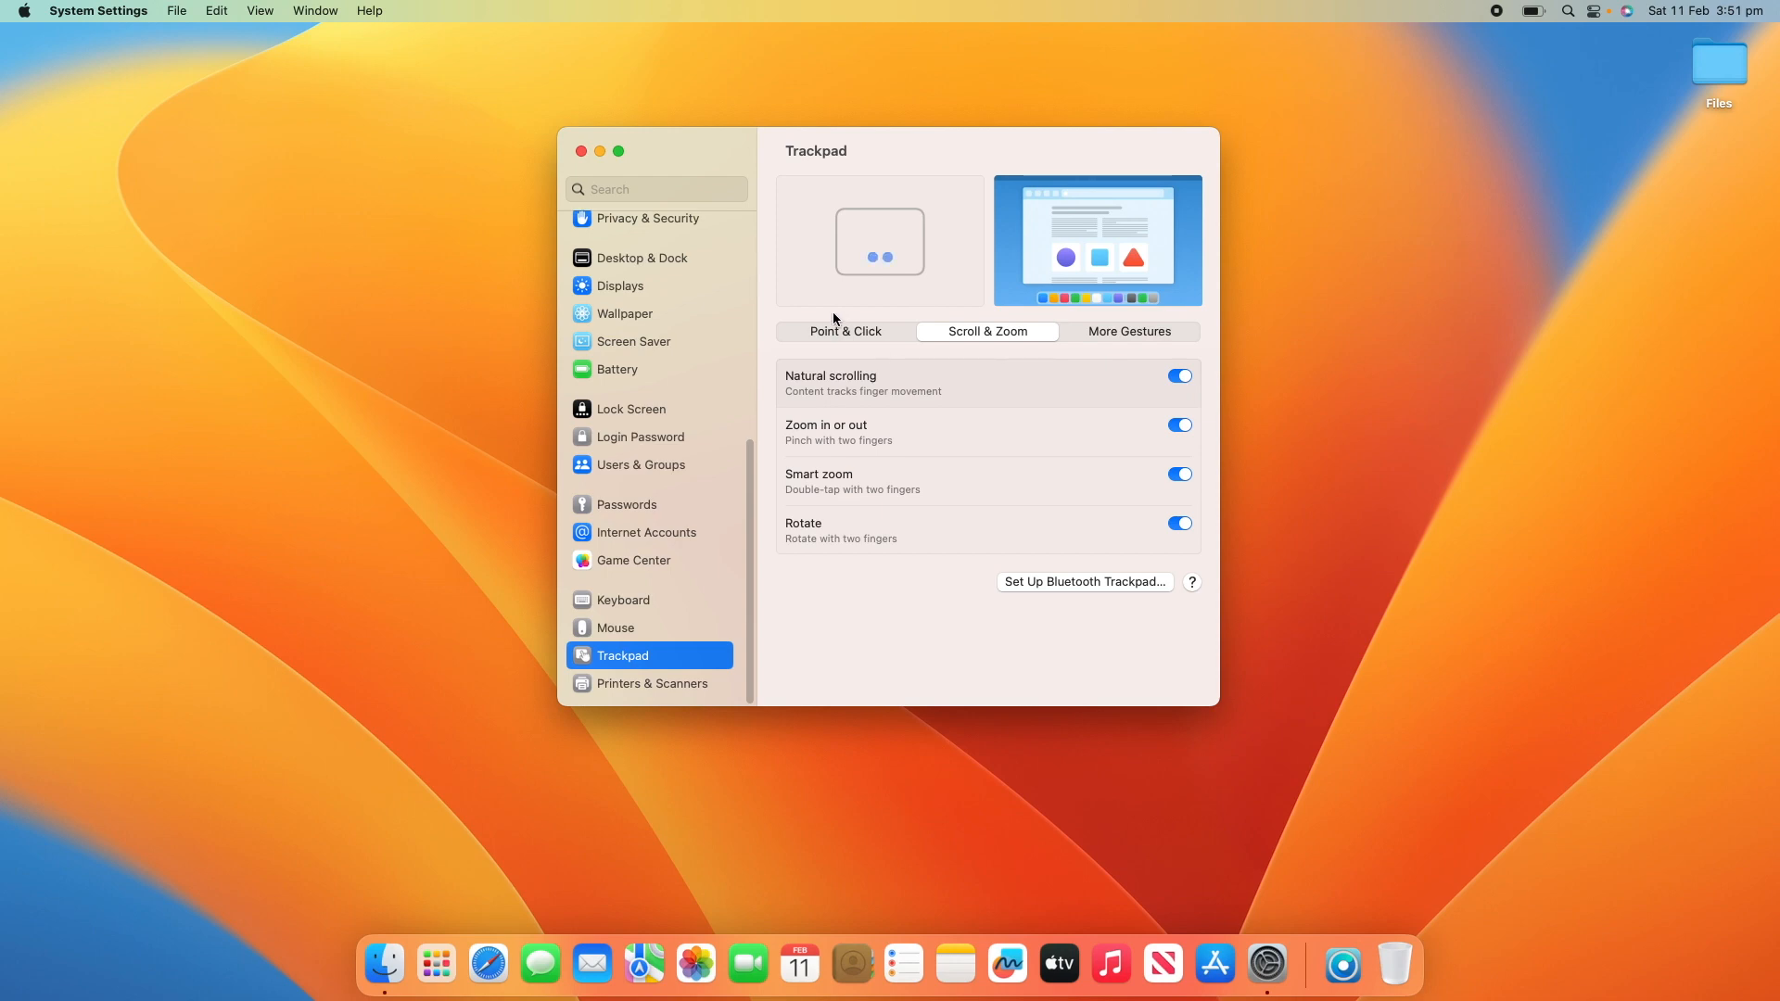
mouse_move(163, 128)
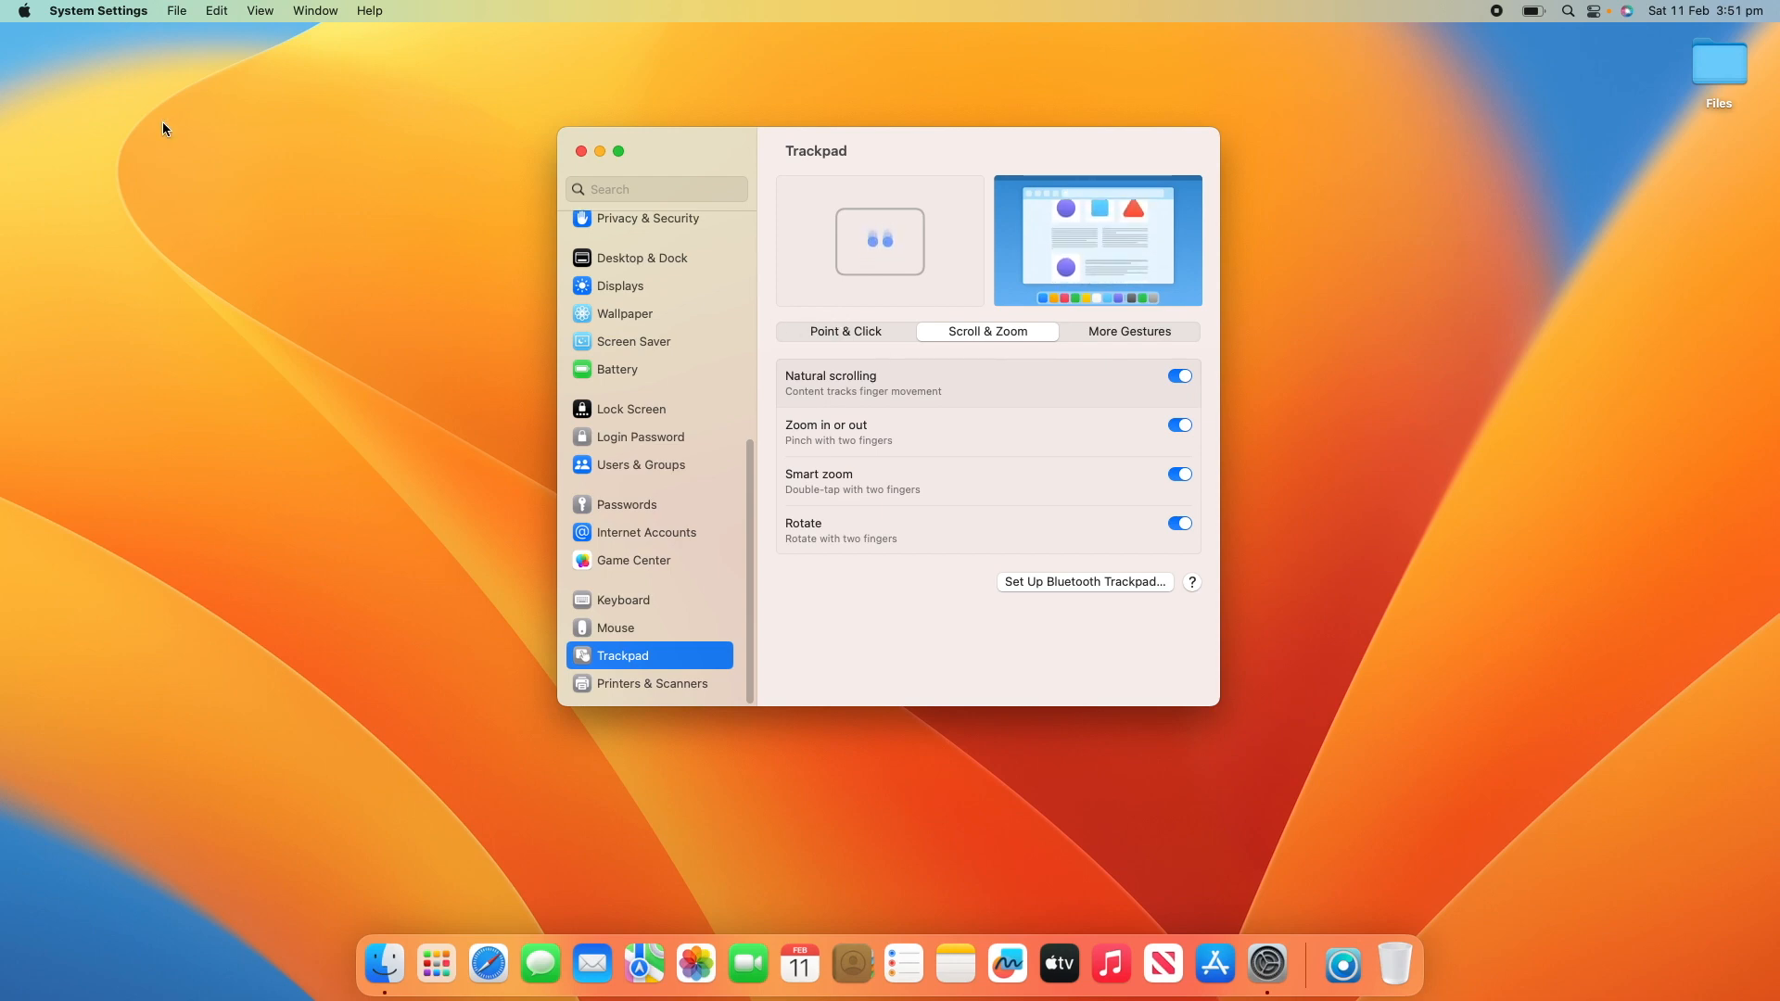